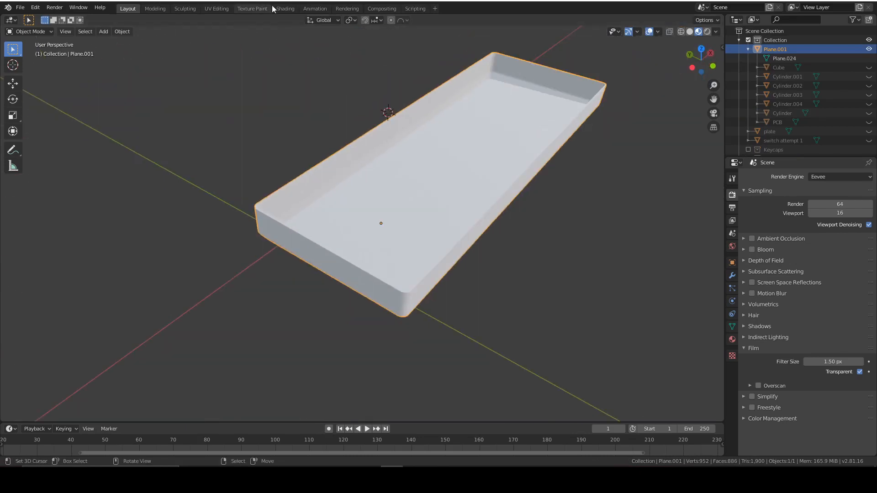
Create a new node material, CASE MATERIAL, for the keyboard case in the Shading workspace.
click(285, 8)
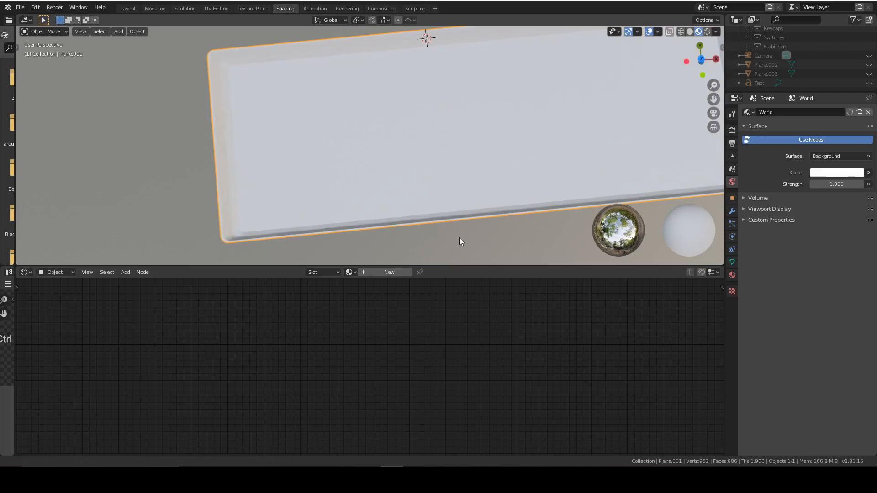
click(389, 272)
text(CASE MATERIAL)
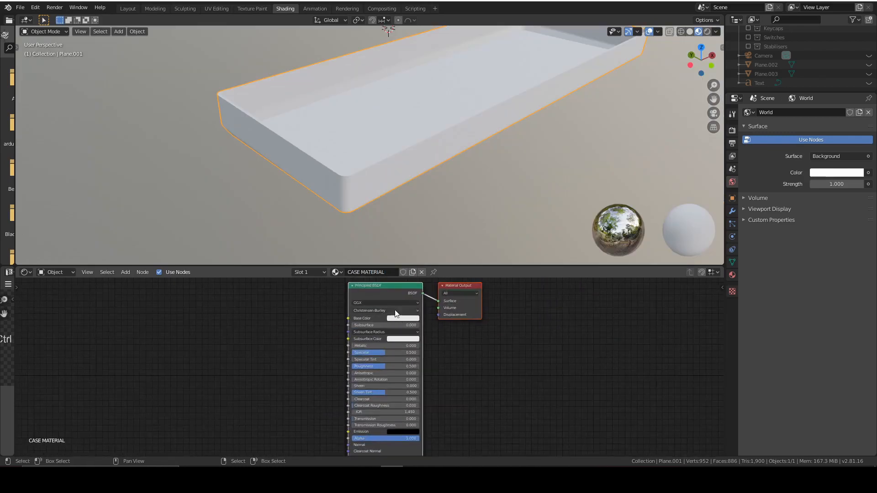
mouse_move(299, 320)
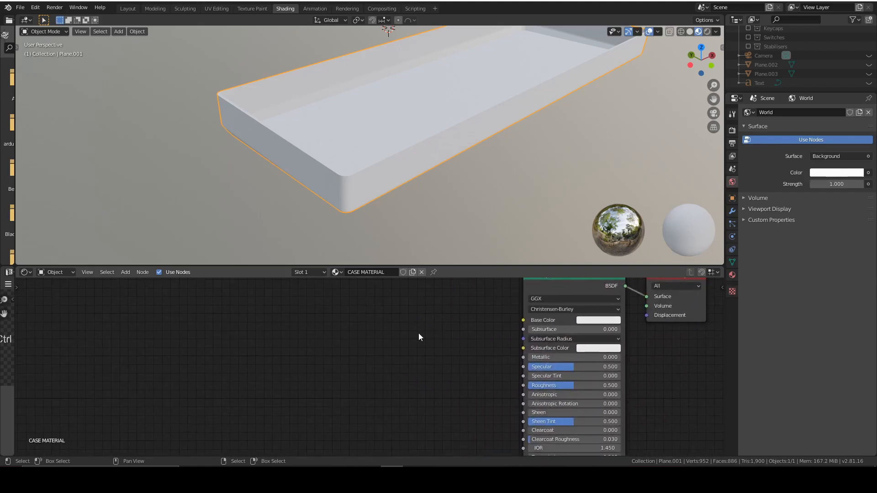
mouse_move(335, 337)
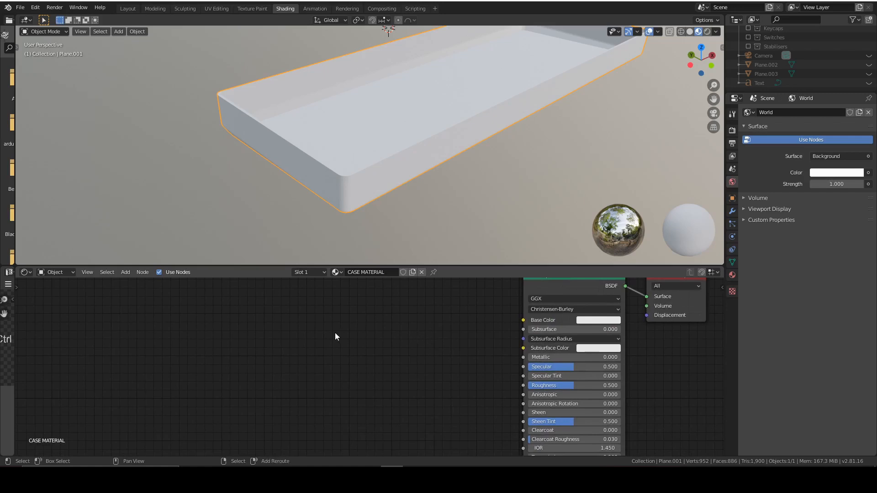
mouse_move(281, 315)
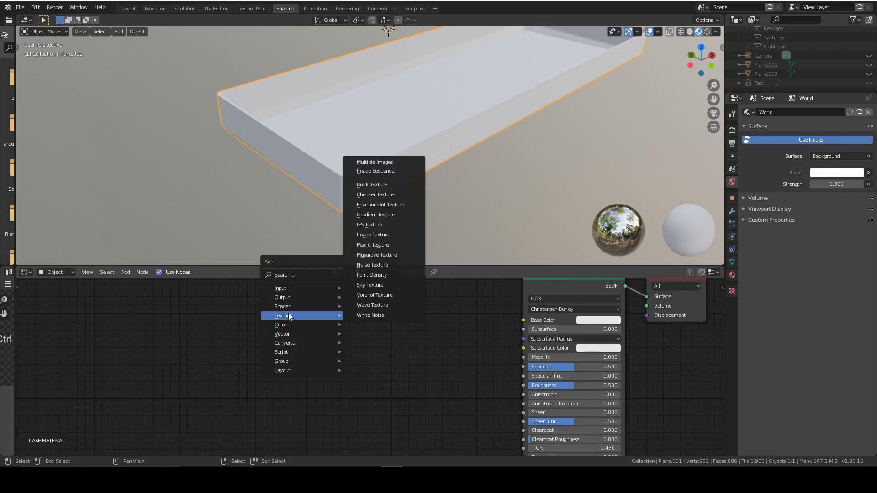
Route a Noise Texture (scale 3000) into Roughness and a Normal Map of strength 0.05.
click(372, 265)
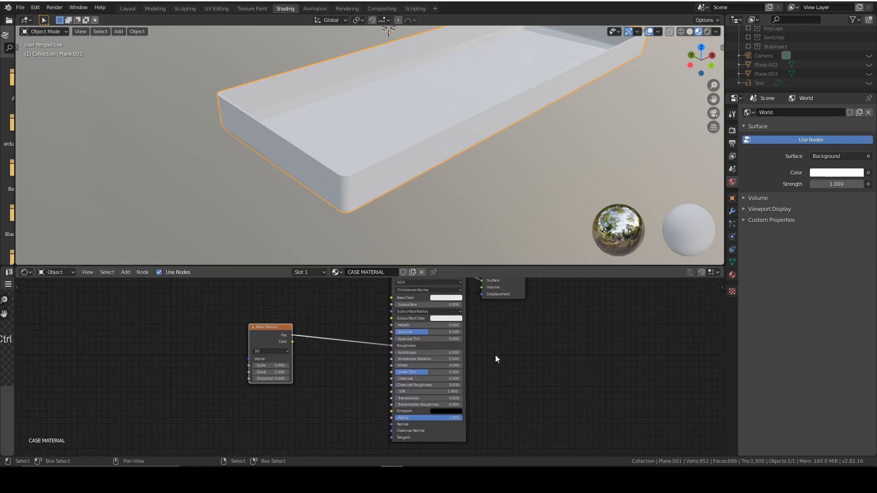
mouse_move(347, 299)
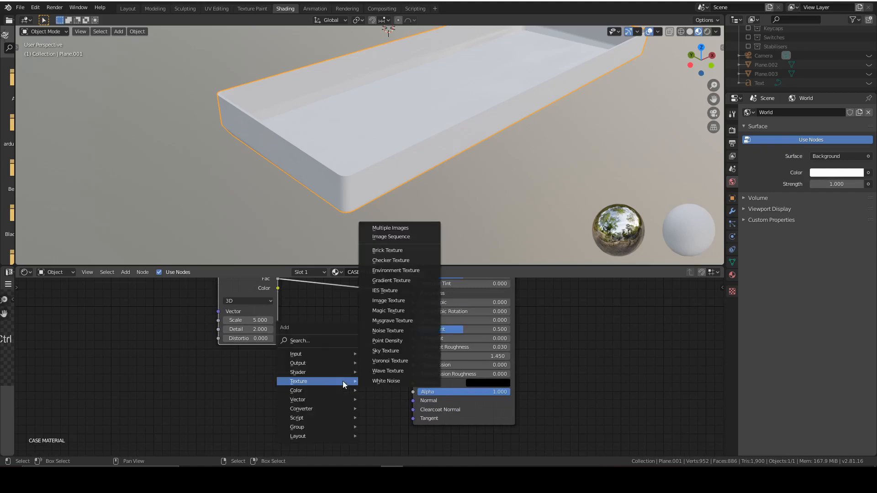
mouse_move(298, 399)
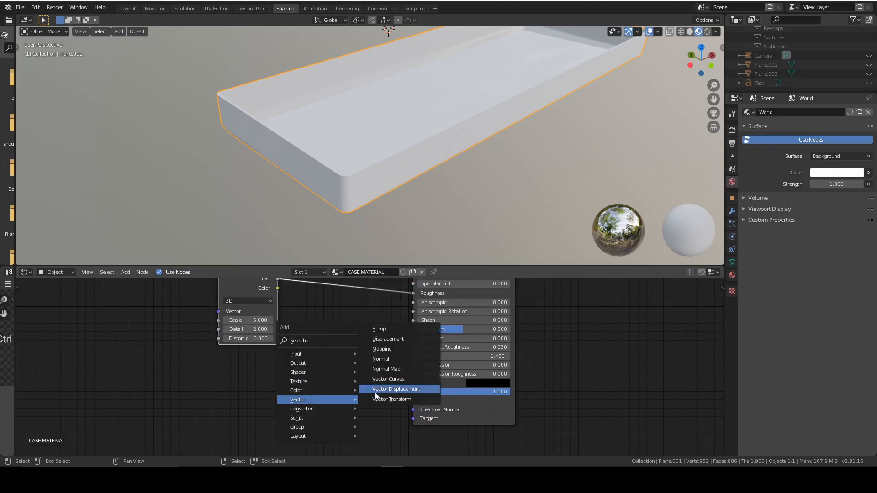
click(386, 368)
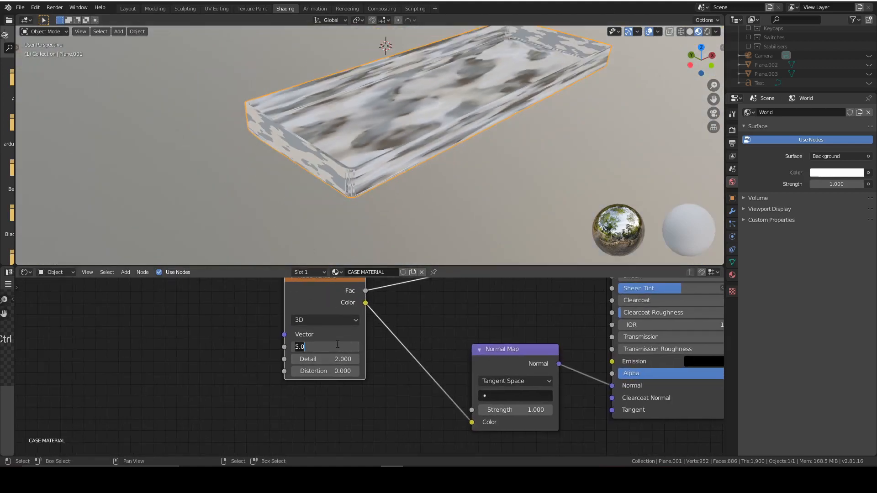
text(1000)
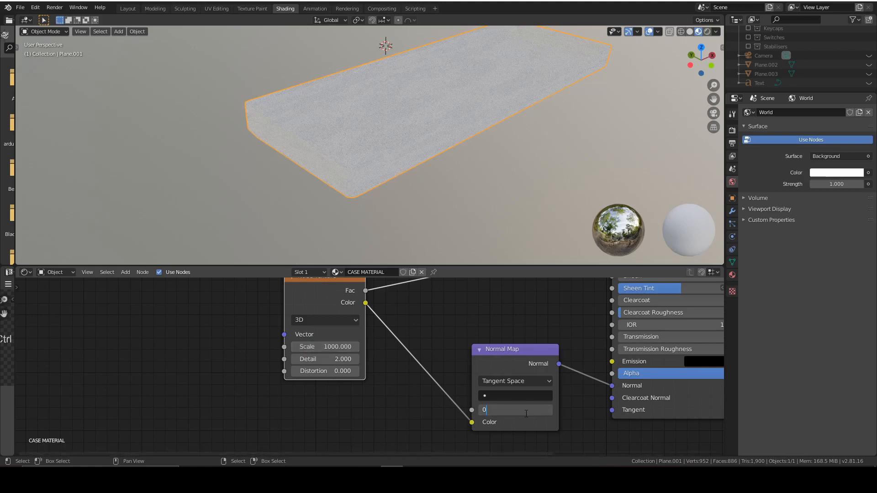
text(.050)
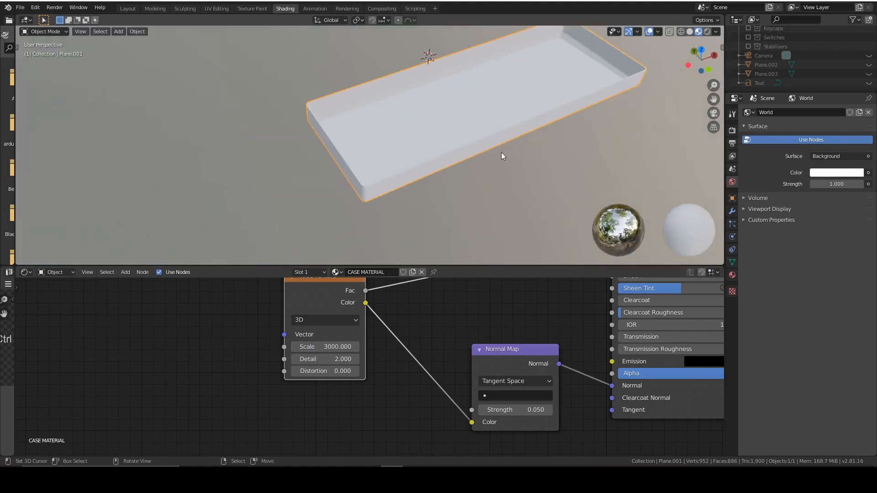
mouse_move(432, 285)
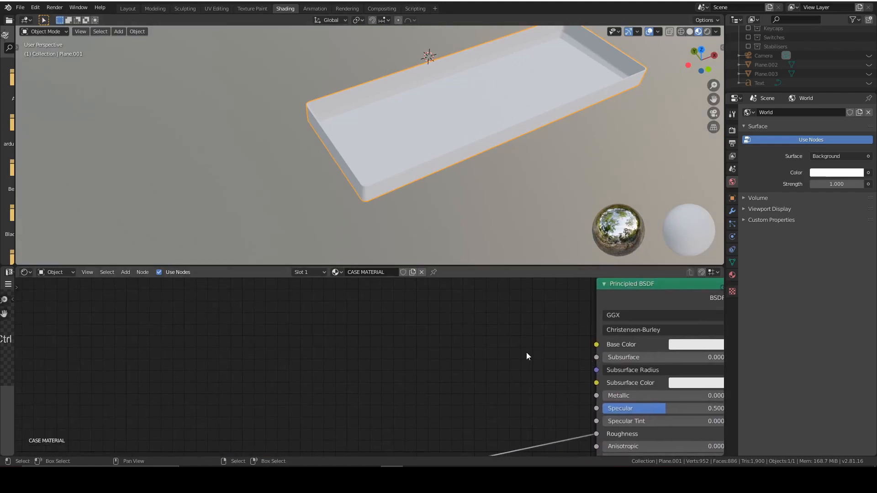
Drive the case Base Color with a dark red RGB node and tweak the noise scale.
click(125, 273)
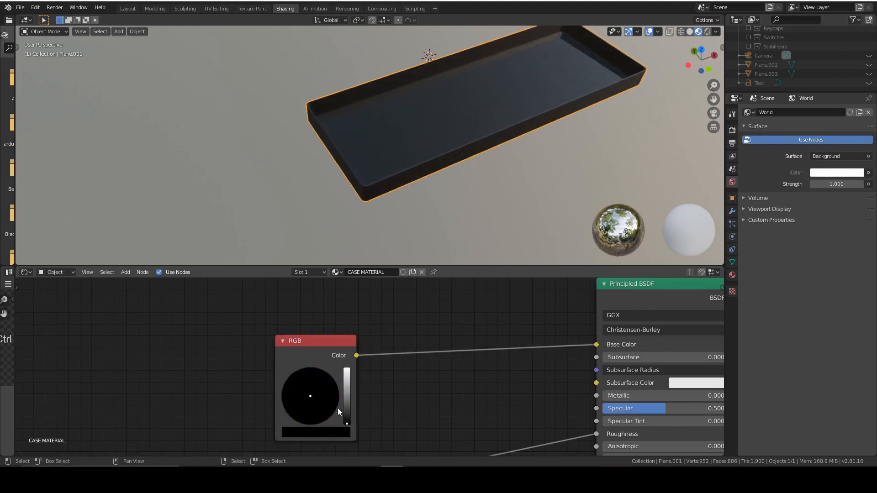
click(316, 397)
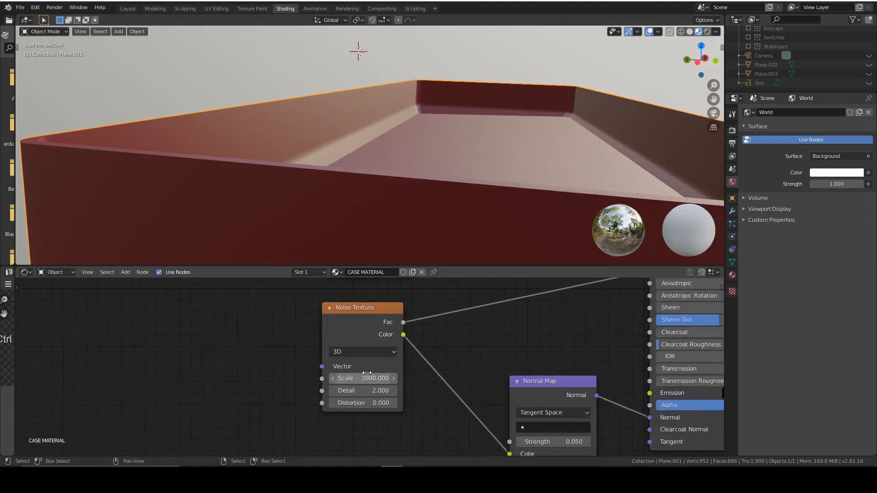
click(363, 392)
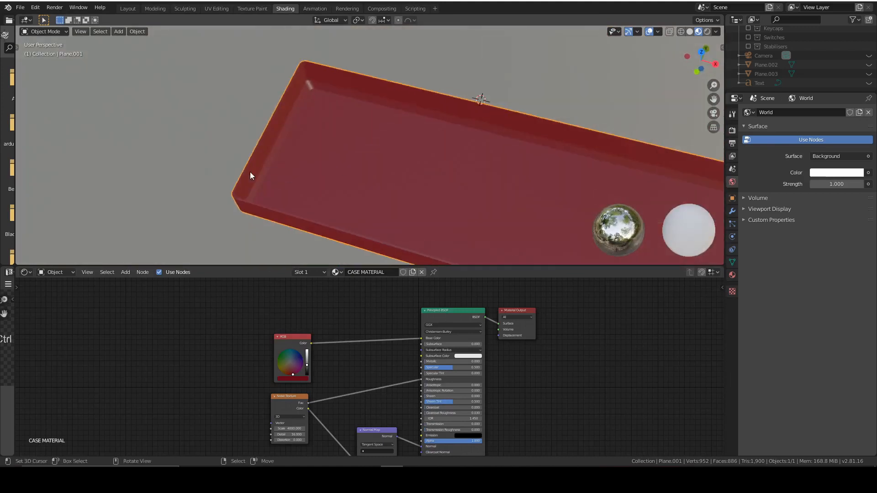
Duplicate the red material as CASE MATERIAL.001 for the case mesh.
key(Tab)
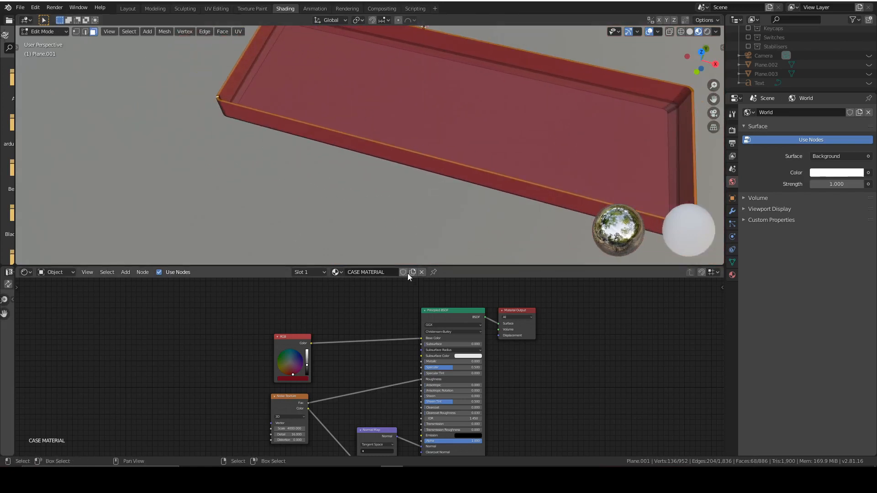
click(412, 272)
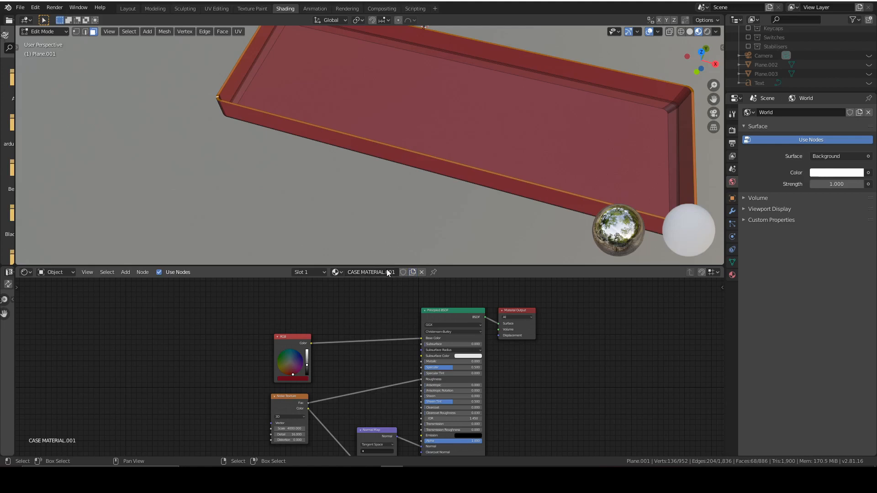
mouse_move(412, 274)
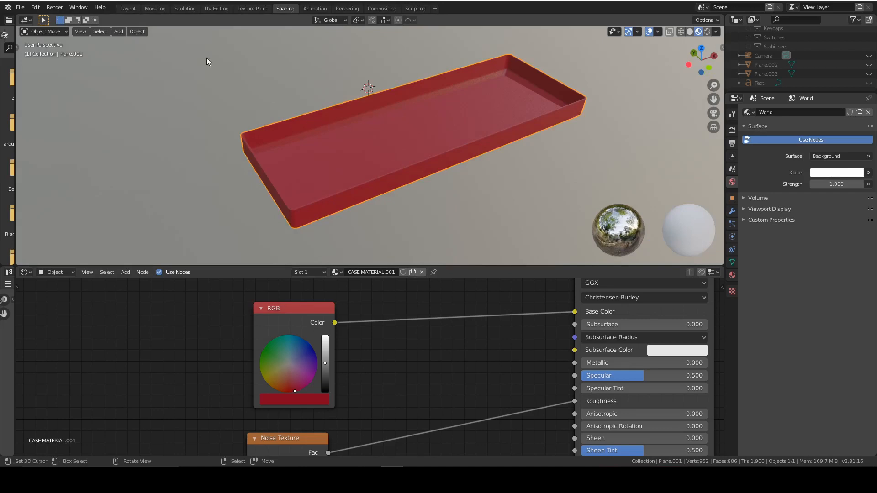
mouse_move(127, 9)
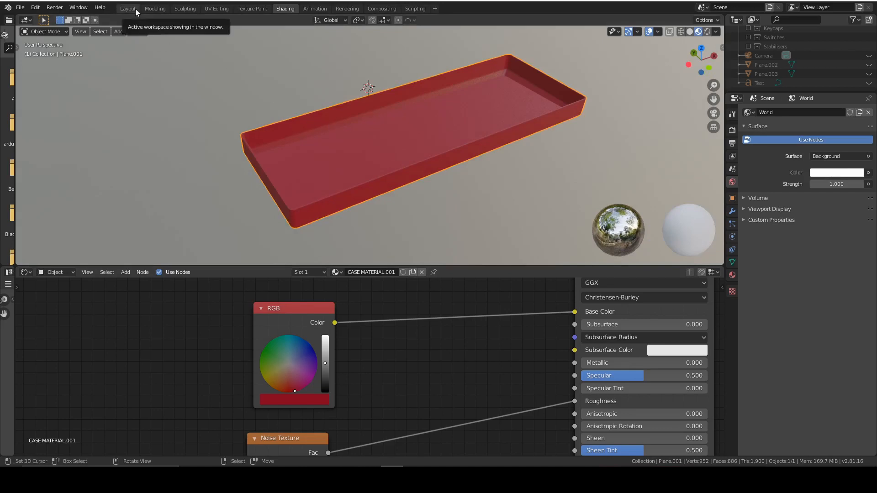
Hide the case Plane.001 in the outliner and select the Cylinder.001 pin.
click(127, 8)
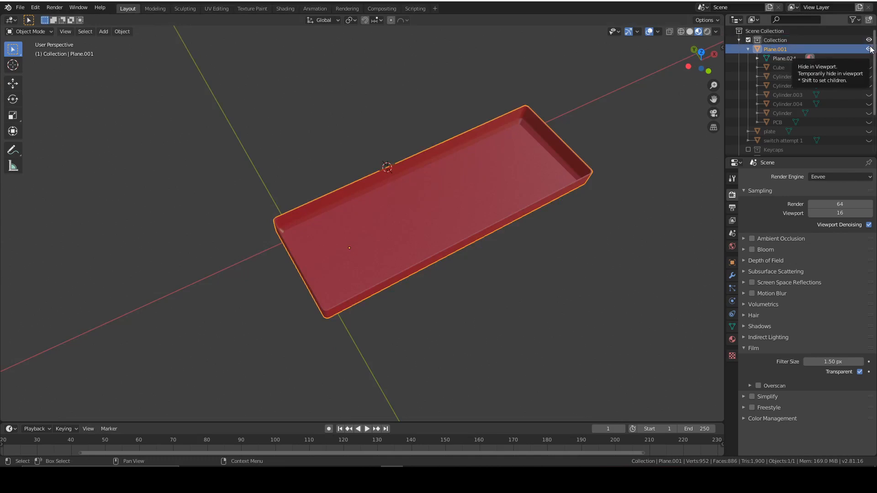
click(868, 48)
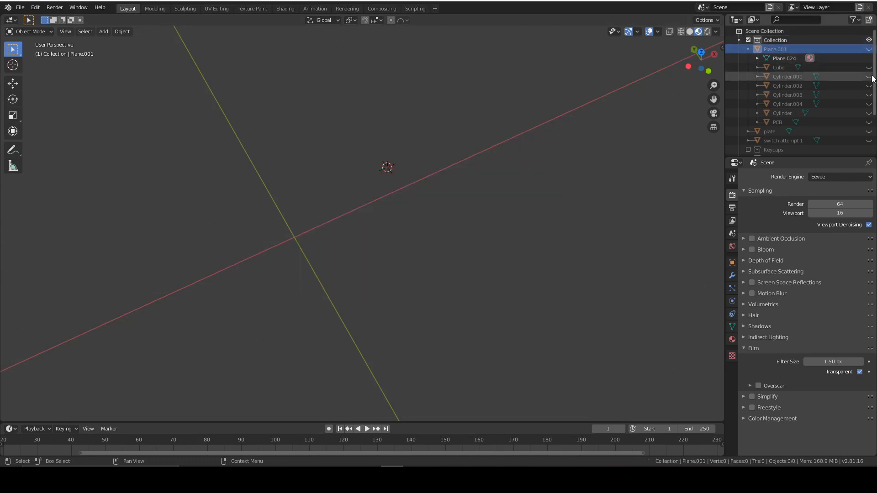
click(868, 76)
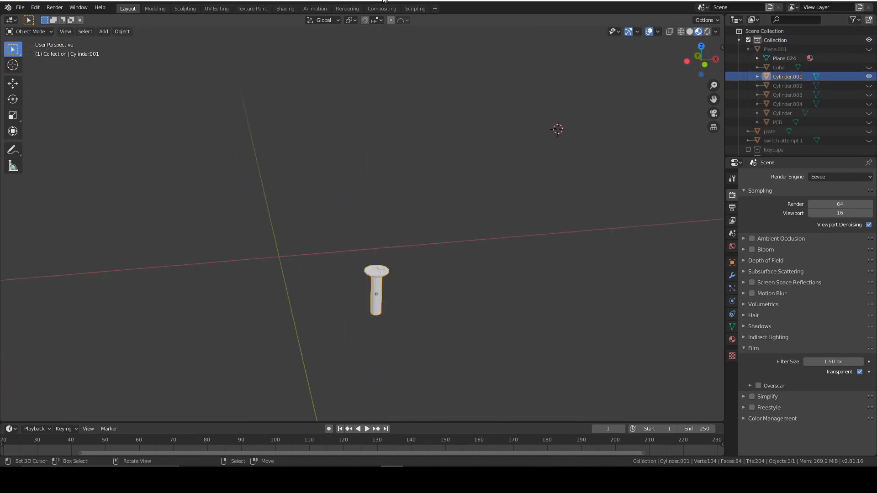
Give Cylinder.001 a new fully metallic material named metal.
click(285, 8)
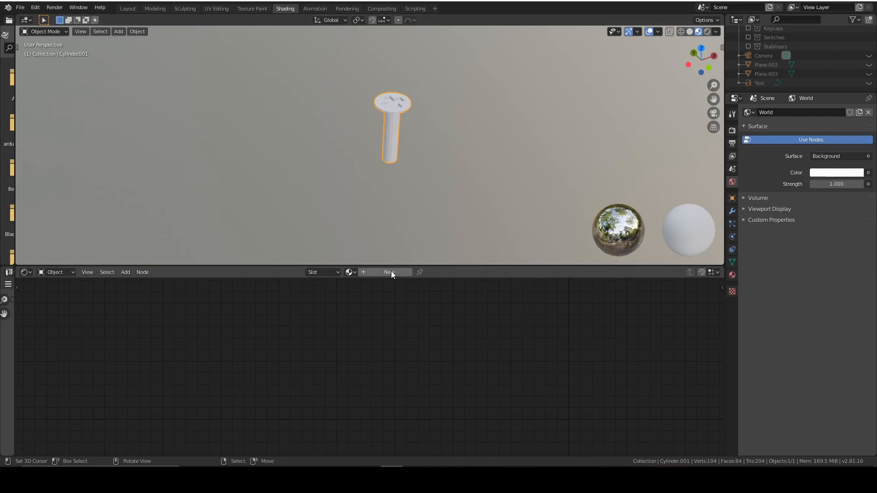
click(388, 272)
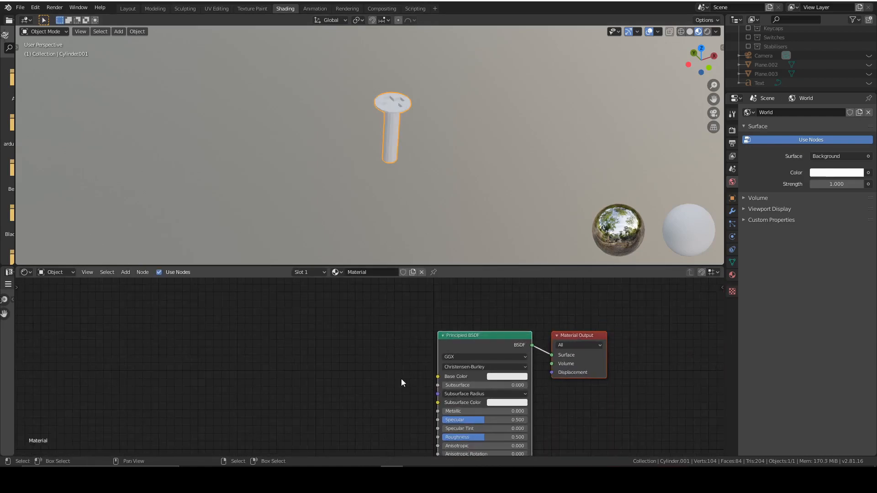
key(Tab)
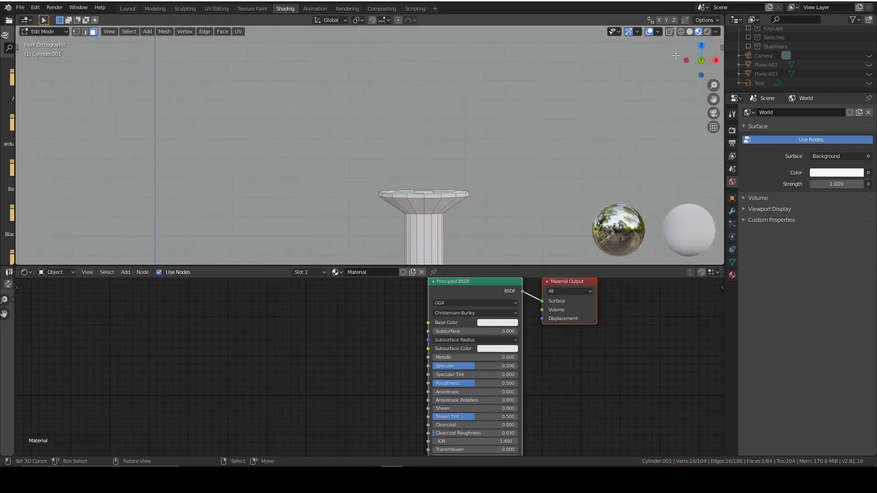
mouse_move(495, 213)
text(metal)
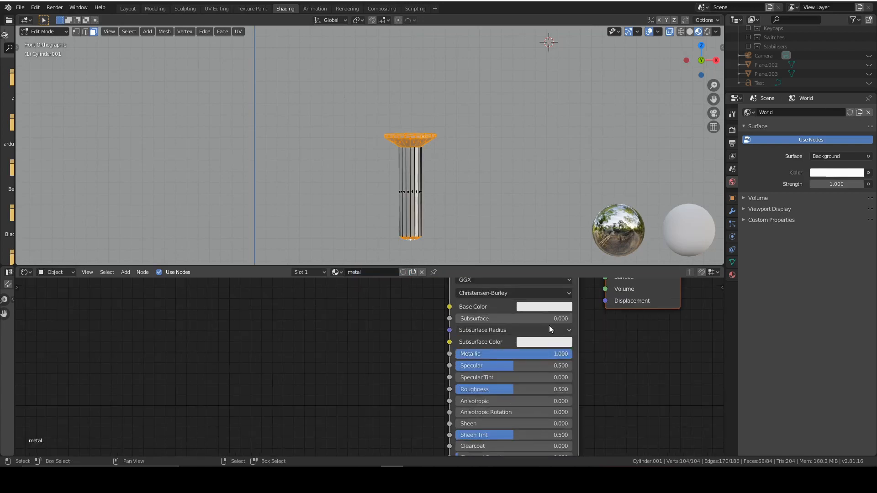
mouse_move(458, 304)
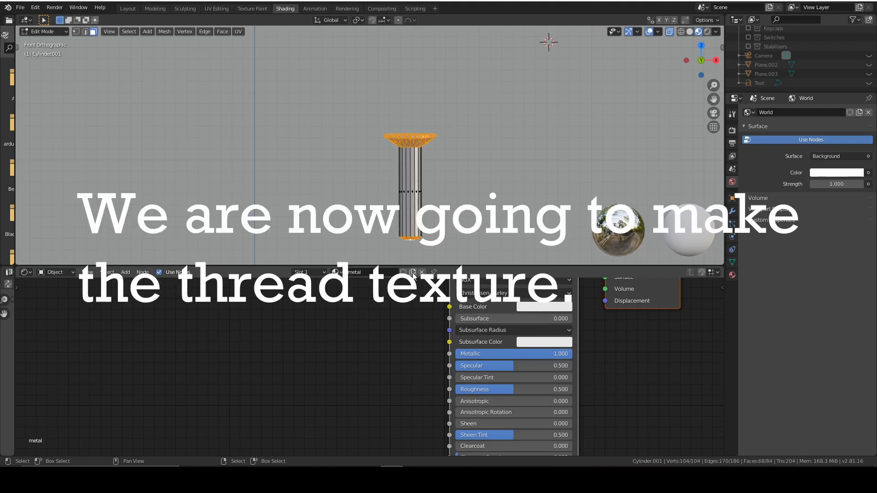
Assign the plain Material and feed a Wave Texture through rotated Mapping coordinates at scale 25.
click(339, 272)
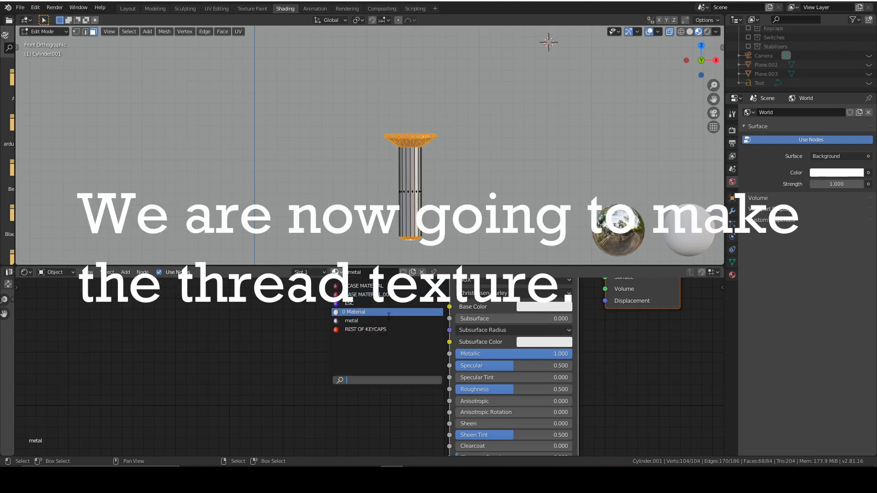
click(215, 339)
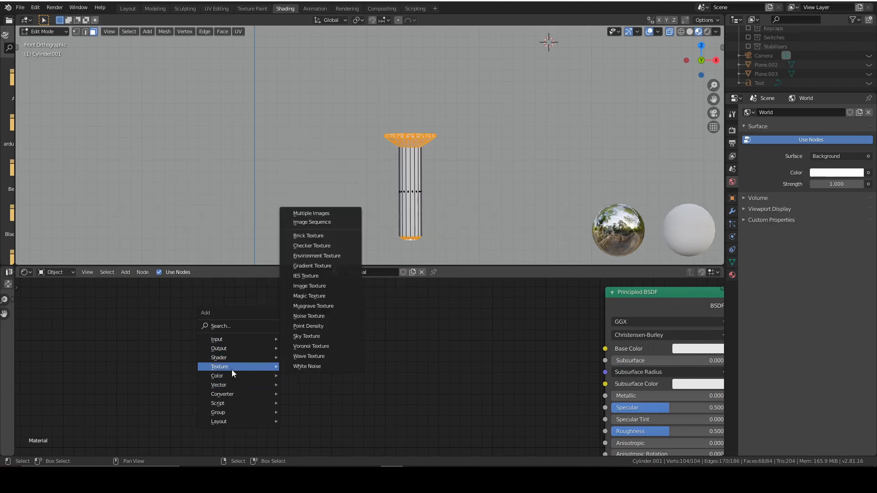
click(307, 356)
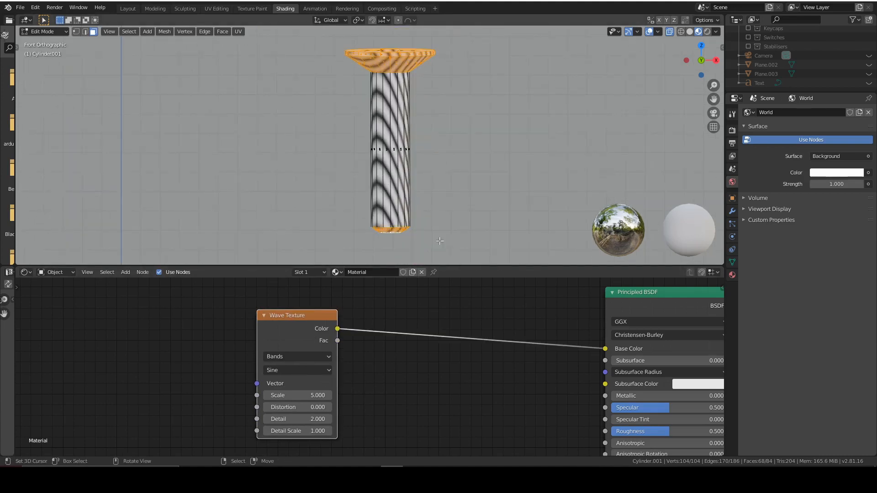
mouse_move(419, 332)
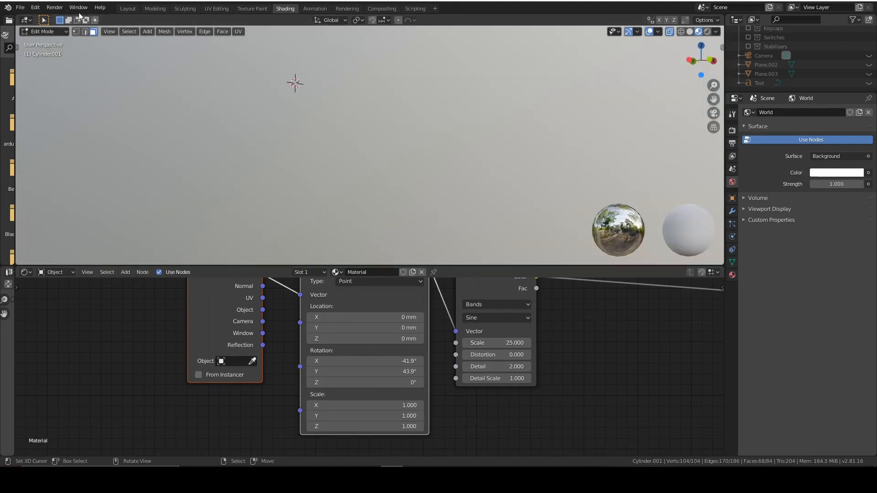
Search the add-on preferences for 'node', then return to the screw's metal material.
click(35, 8)
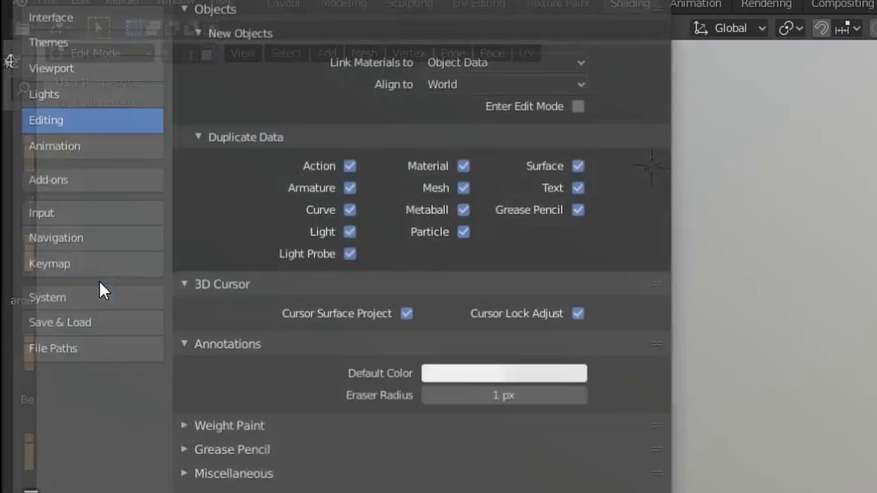
click(46, 179)
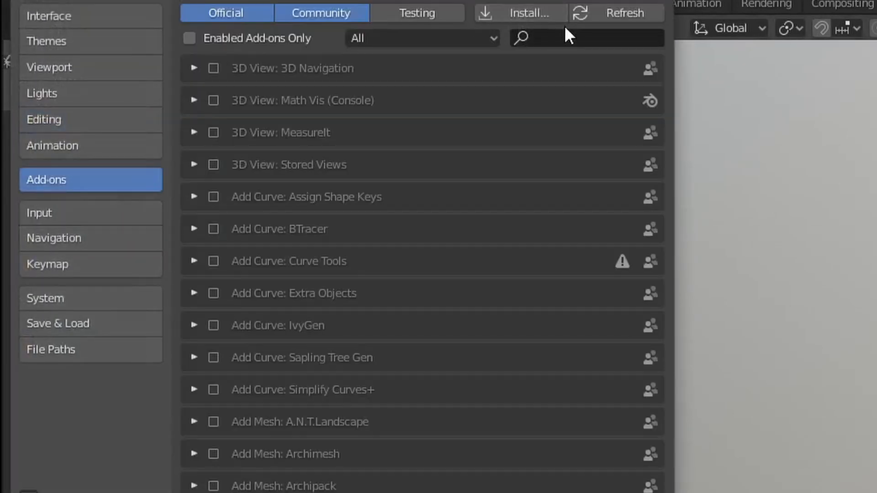
text(node)
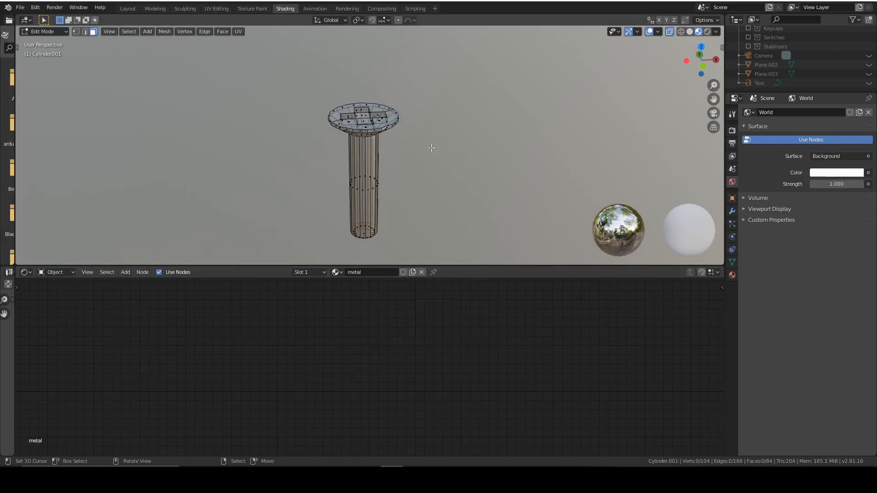
Add a second material slot on the screw holding the existing threaded Material.
key(Tab)
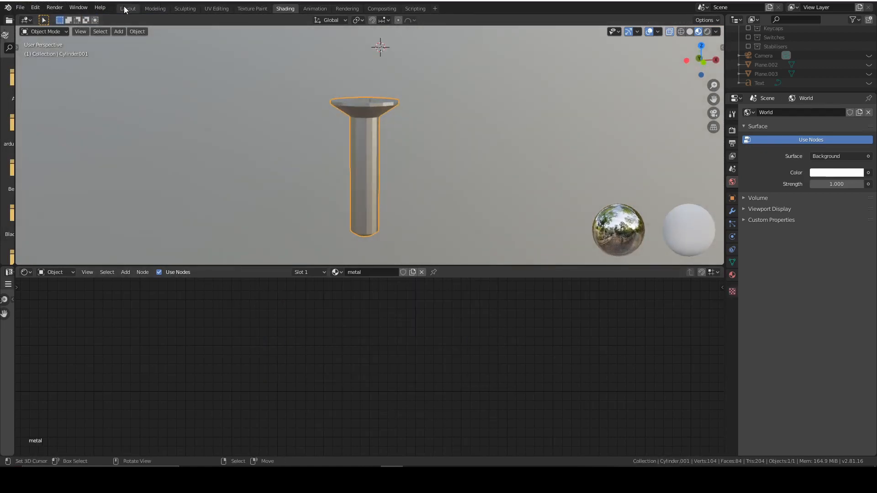
click(127, 9)
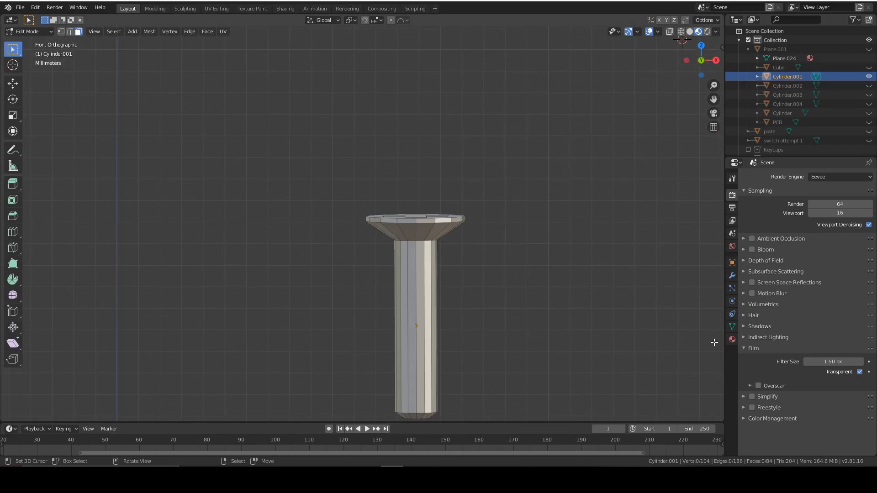
click(731, 339)
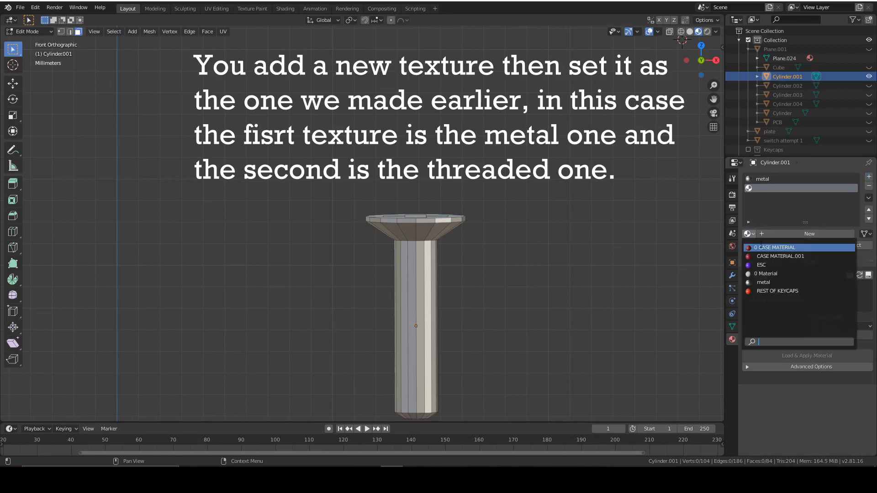
click(808, 233)
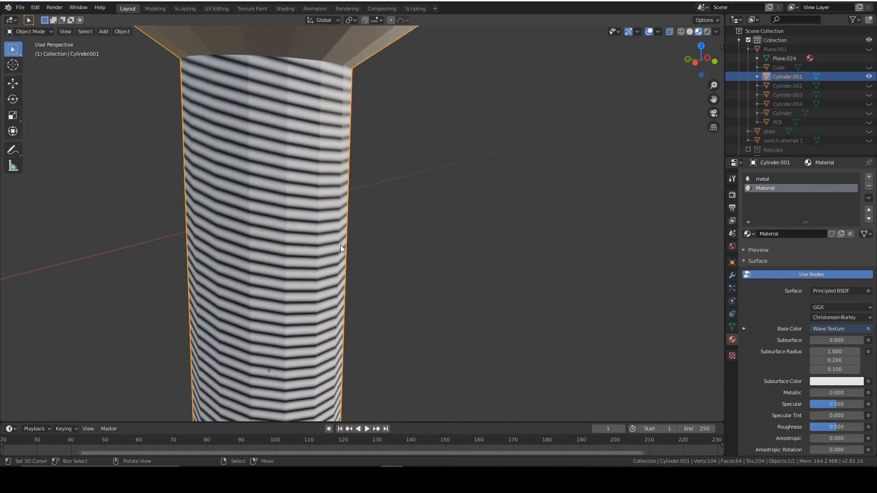
mouse_move(347, 70)
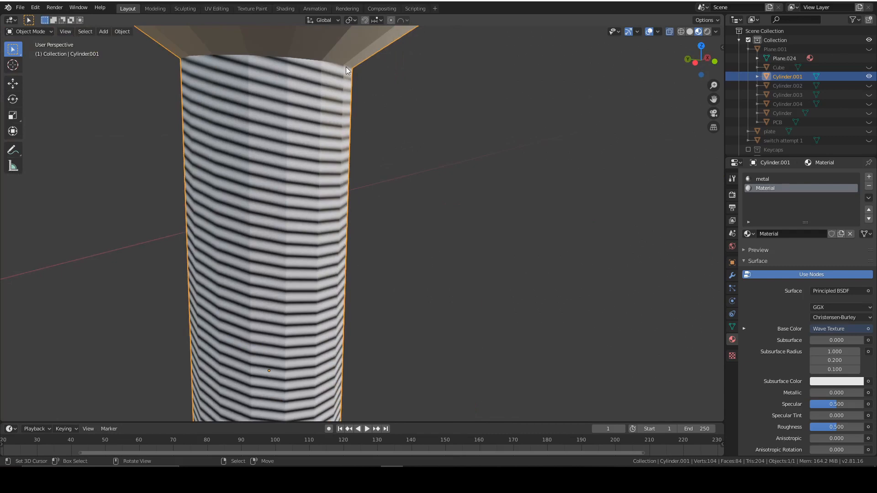
Make the threaded Material metallic 1 and pass its wave Fac into a Normal Map node.
click(285, 8)
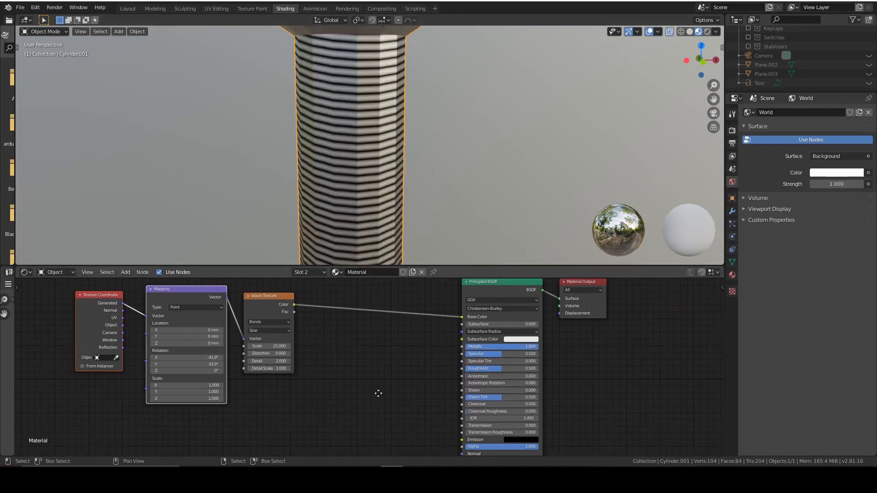
click(125, 273)
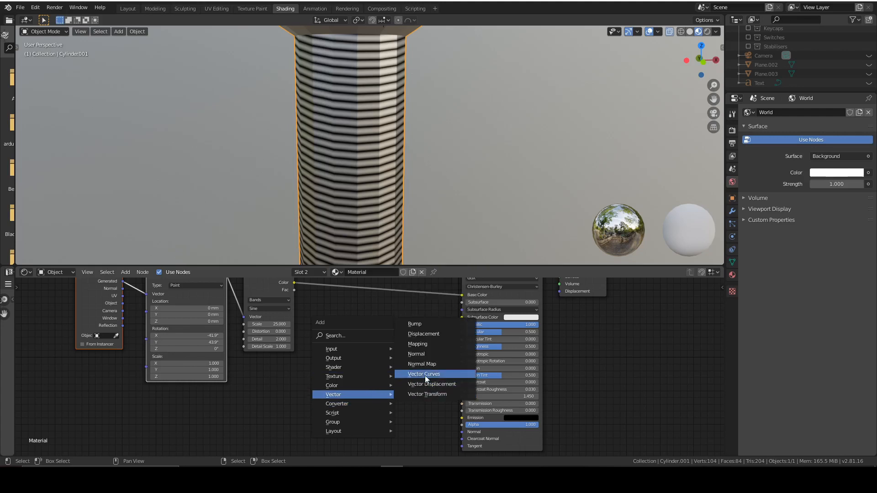
click(422, 363)
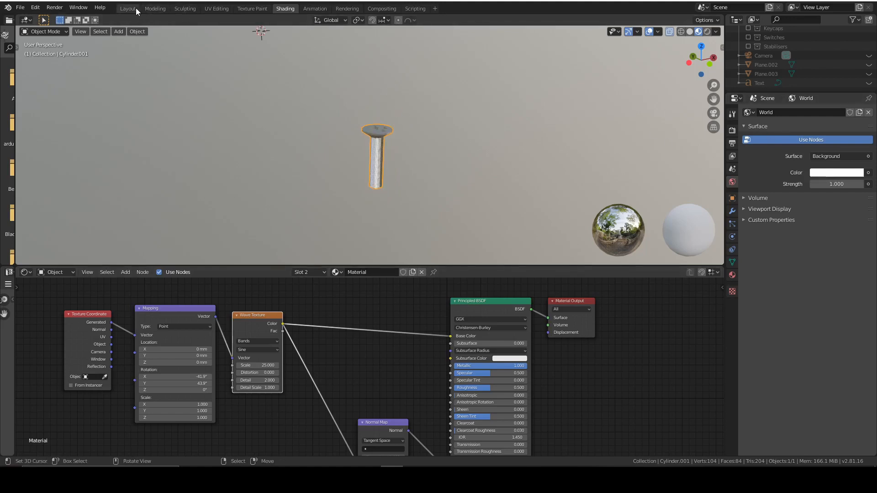
Link the screw materials to all five screws, then hide them to reveal the stabiliser.
click(127, 8)
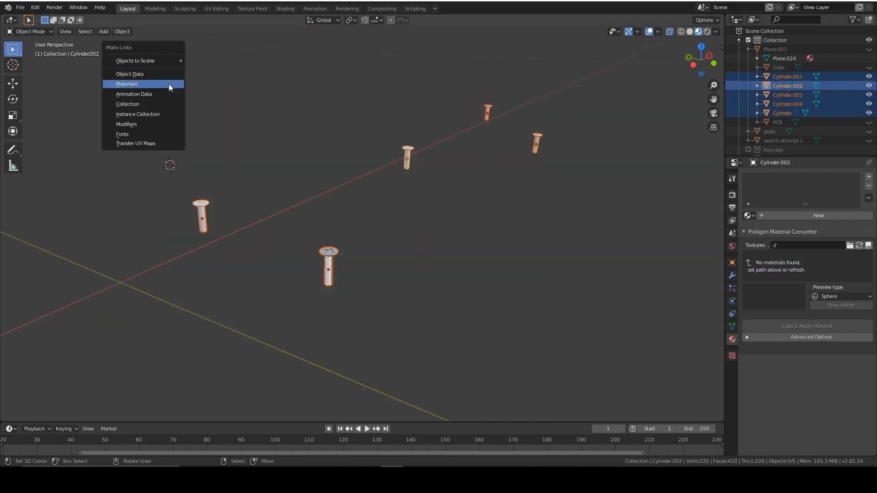
click(126, 84)
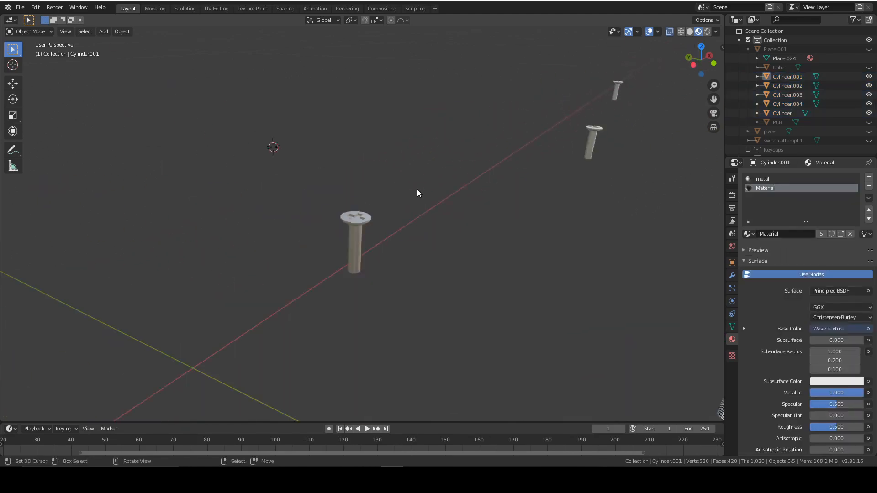
scroll(down, 3)
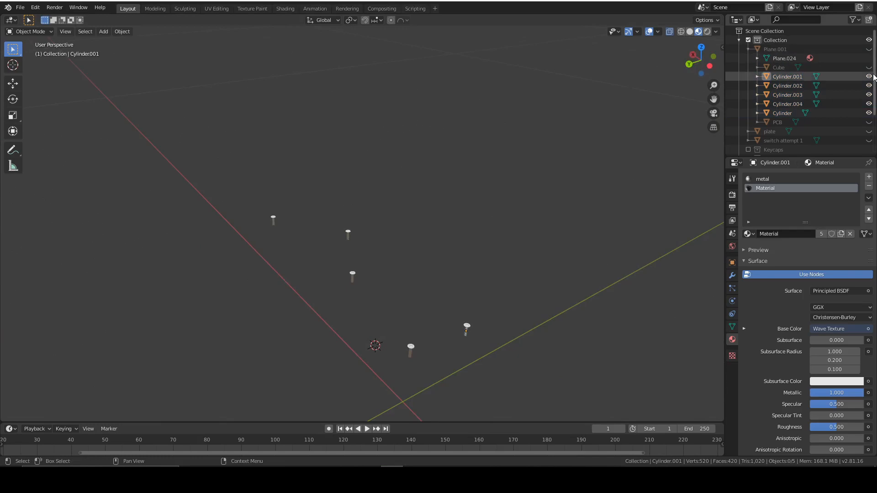
mouse_move(868, 76)
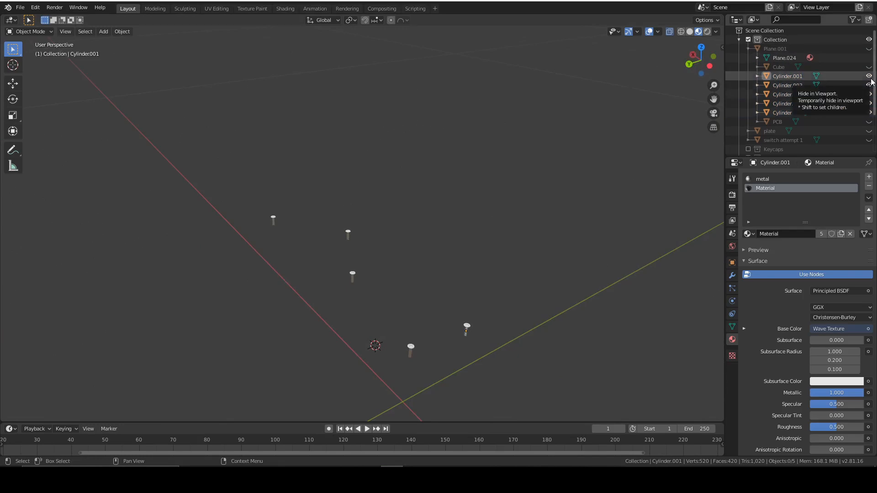
click(868, 75)
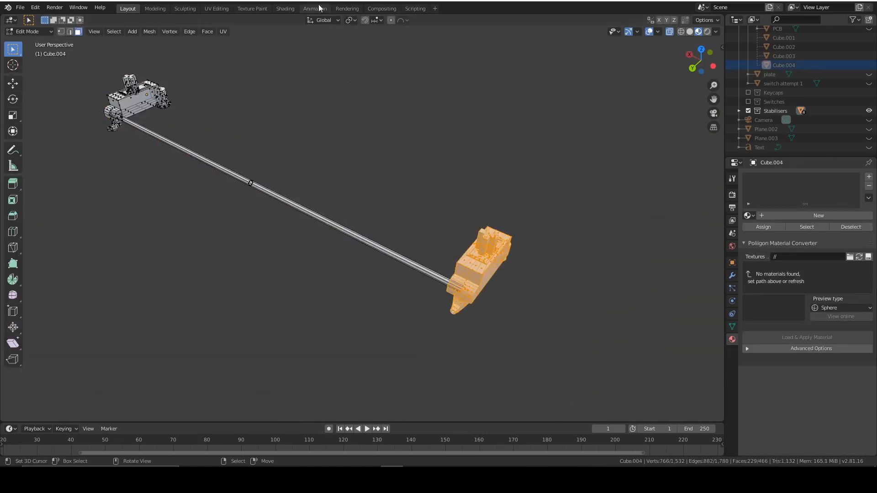
Create a black 'stabiliser plastic' material, roughness 0.291, with Noise Texture and Normal Map nodes.
click(285, 8)
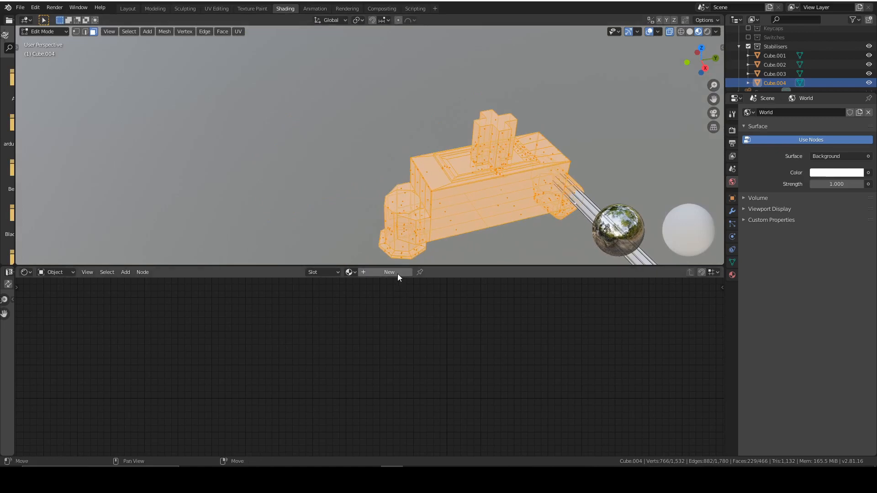
click(388, 272)
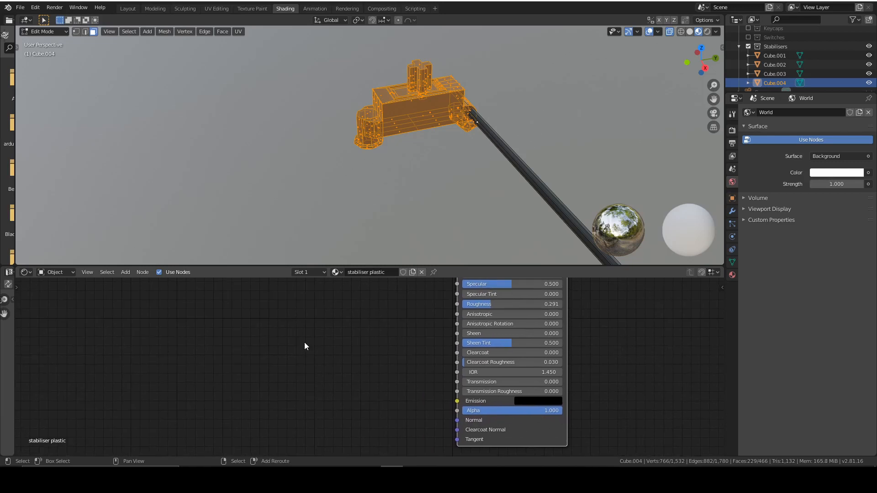
mouse_move(259, 341)
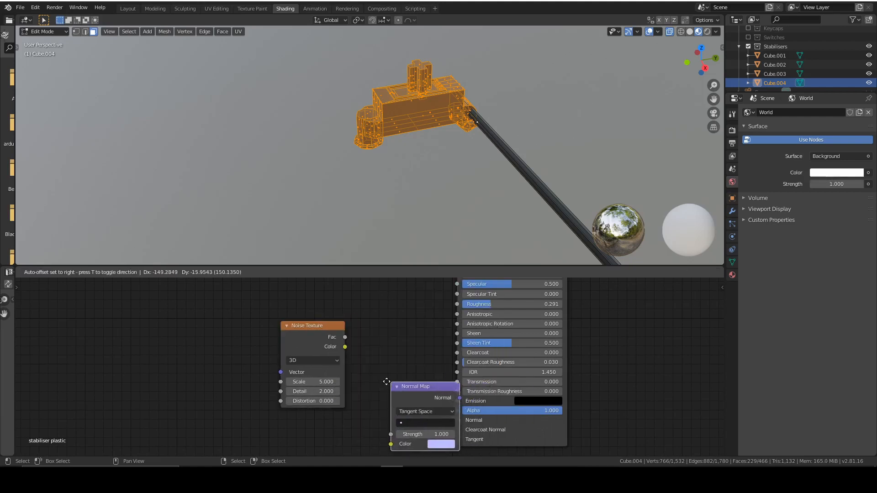
double_click(314, 381)
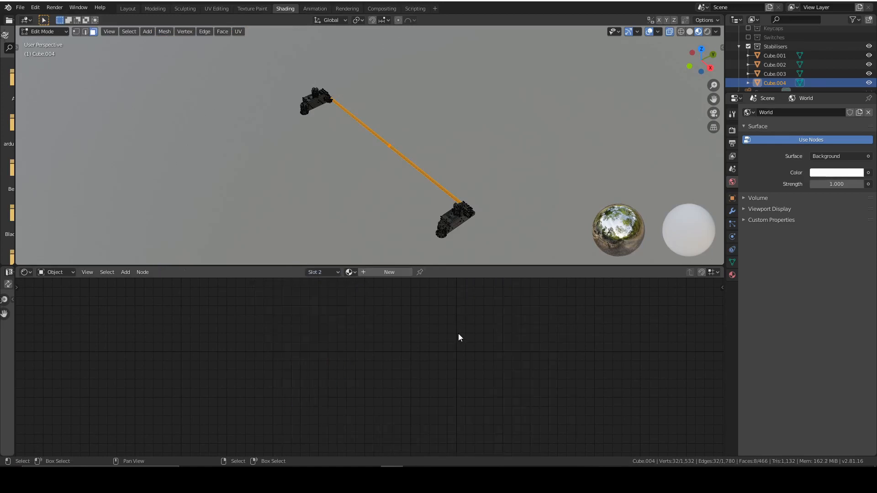
Add a white, Metallic 1 material for the stabiliser wire and set the render engine to Cycles.
click(388, 272)
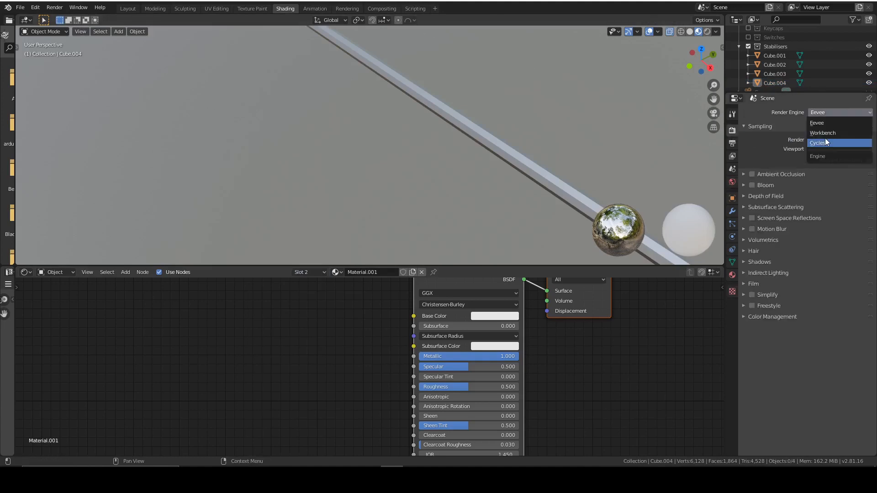
click(818, 142)
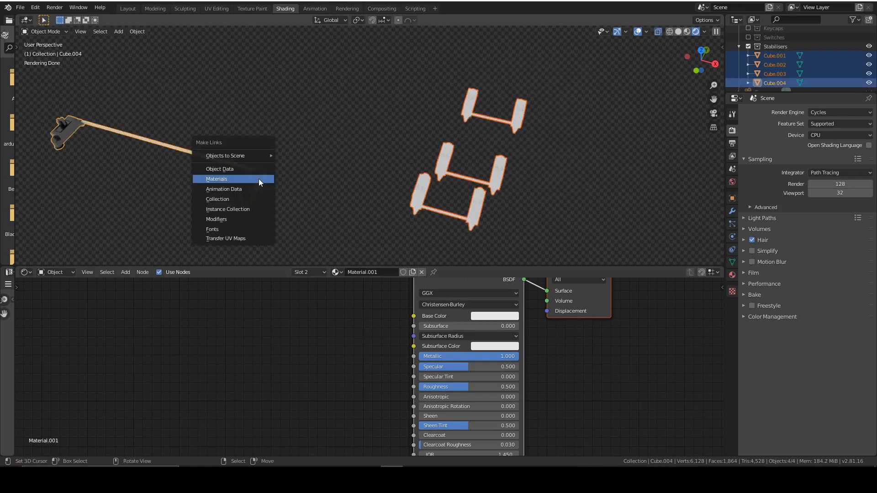
Link materials to the other stabilisers and assign the metal material to their wire faces.
click(216, 178)
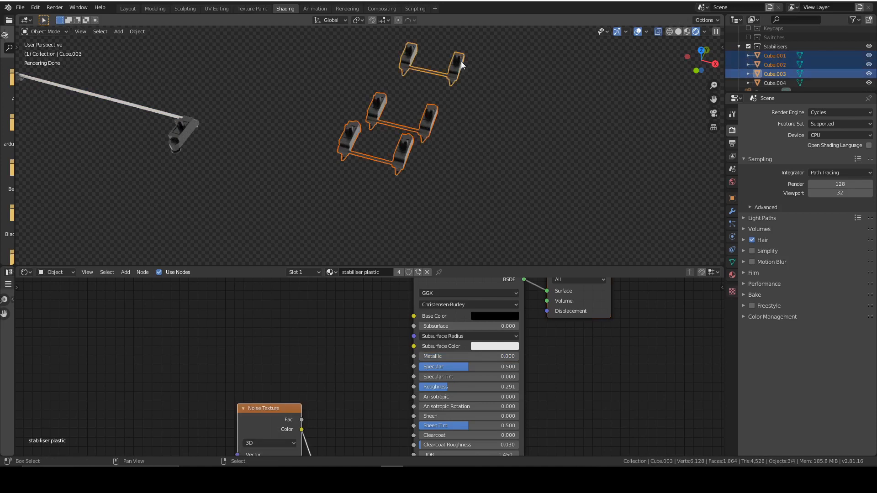
key(Tab)
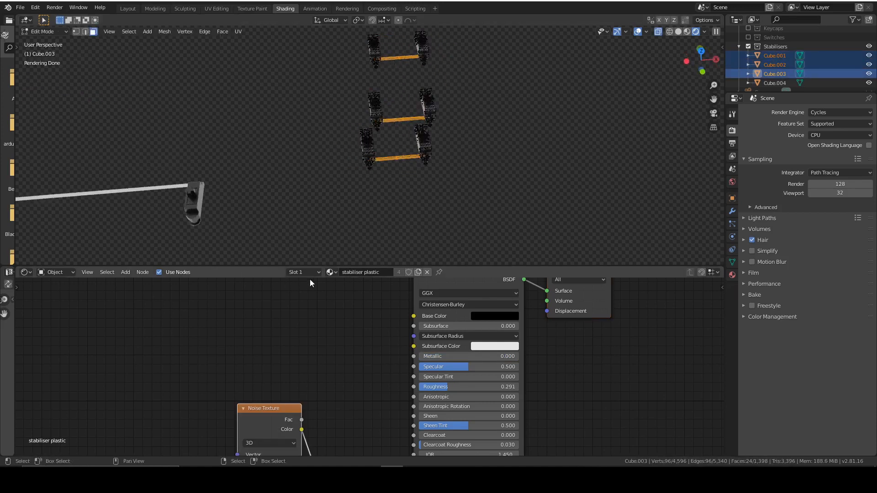
click(300, 272)
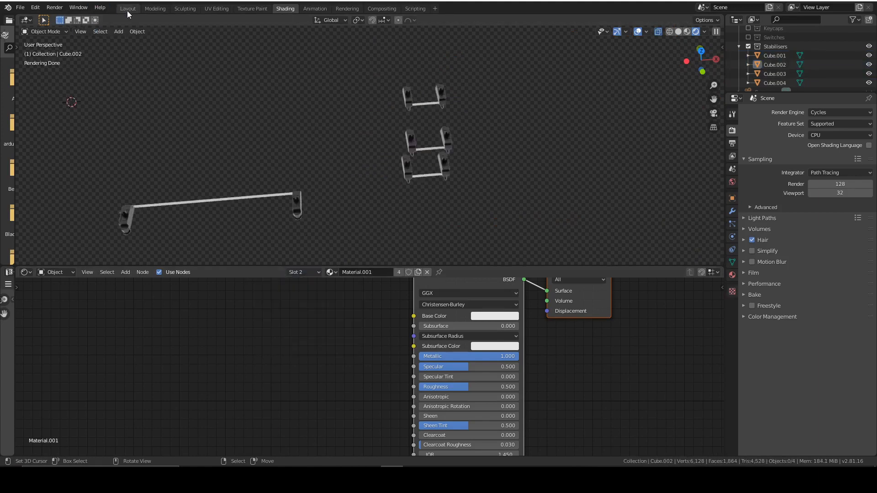
click(127, 8)
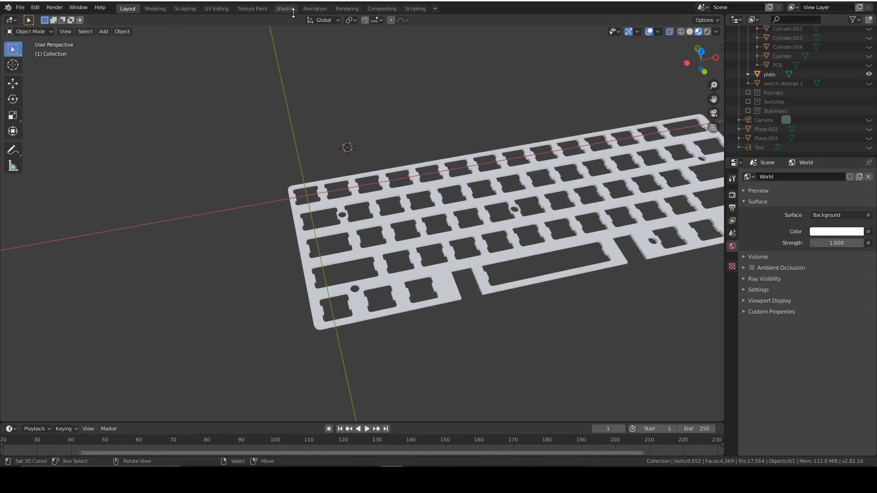
Create a Metallic 1 'plate' material with a Noise Texture driving the Principled BSDF roughness.
click(285, 8)
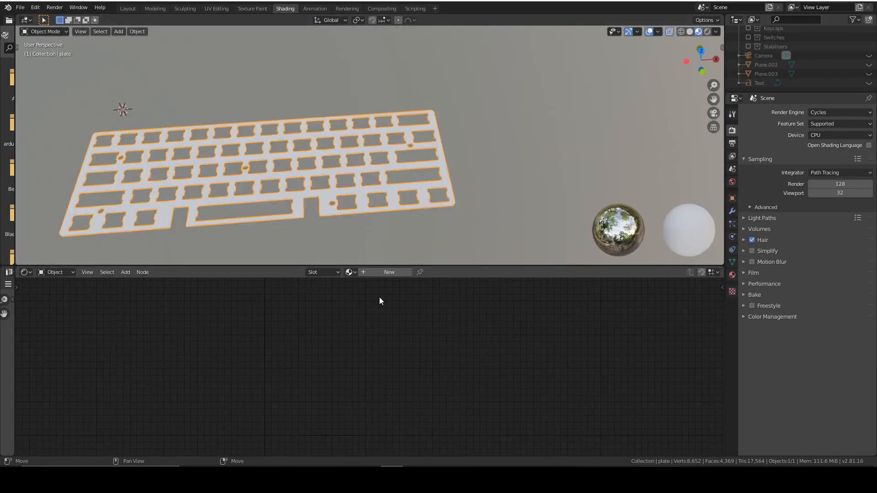
click(388, 272)
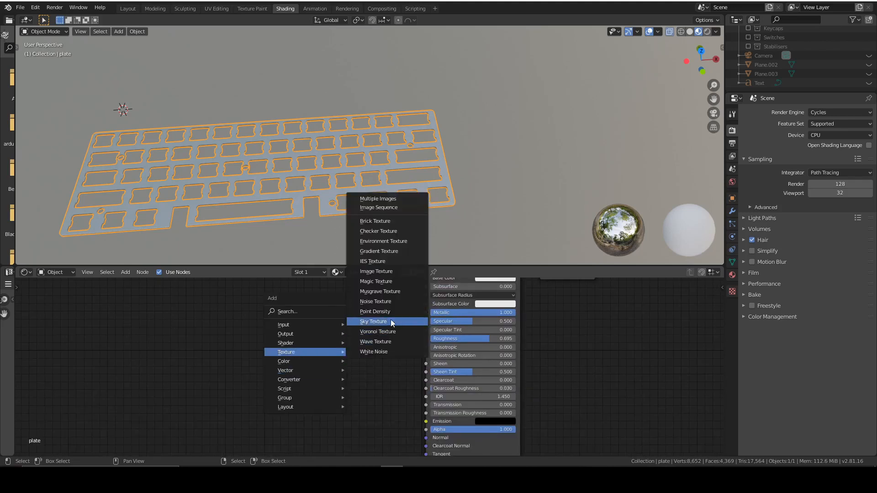
click(376, 300)
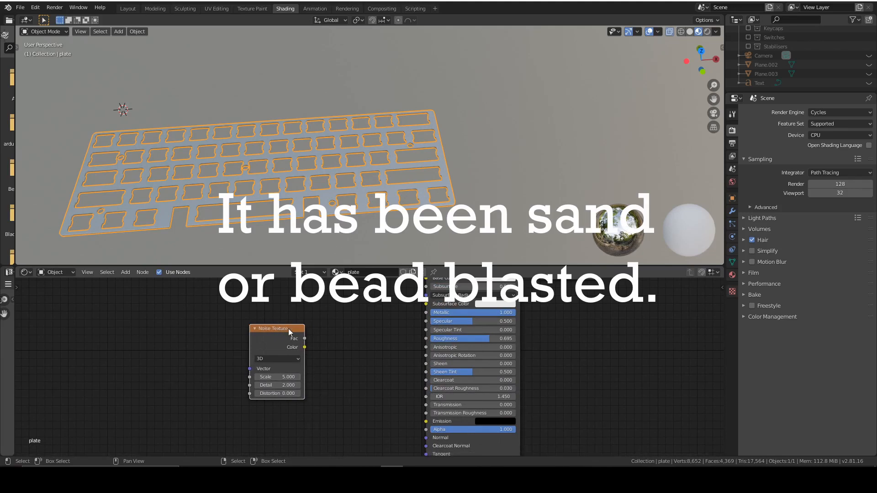
mouse_move(305, 340)
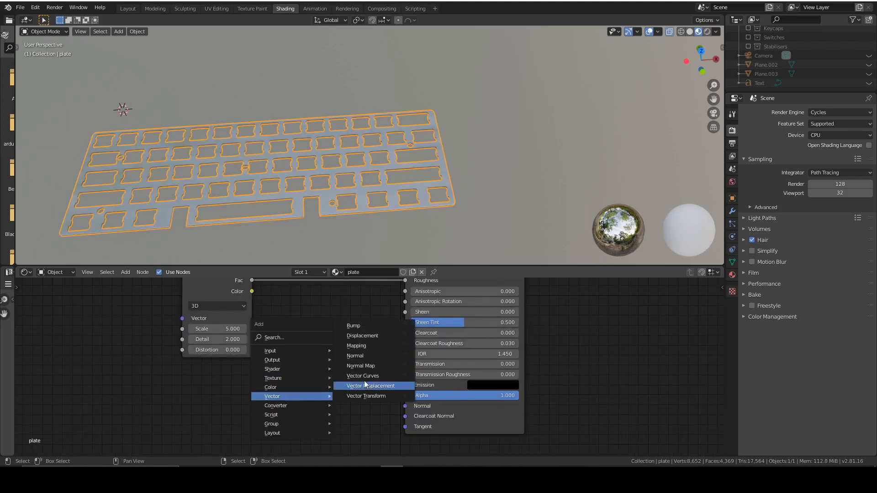
click(360, 365)
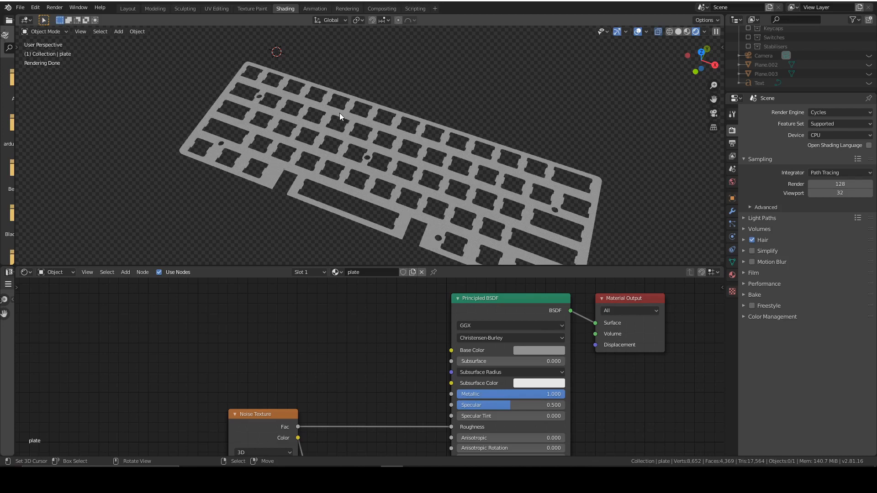
mouse_move(340, 118)
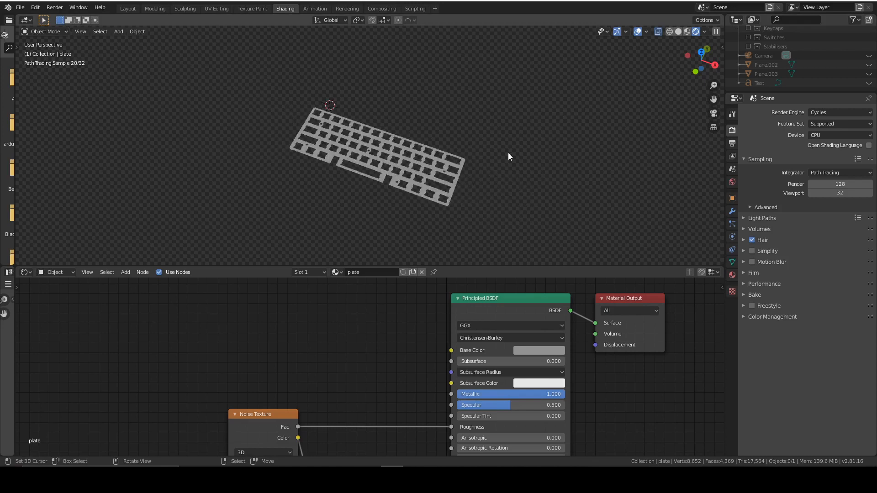
Locate the PCB in the Layout outliner and add a point light to the scene.
click(127, 9)
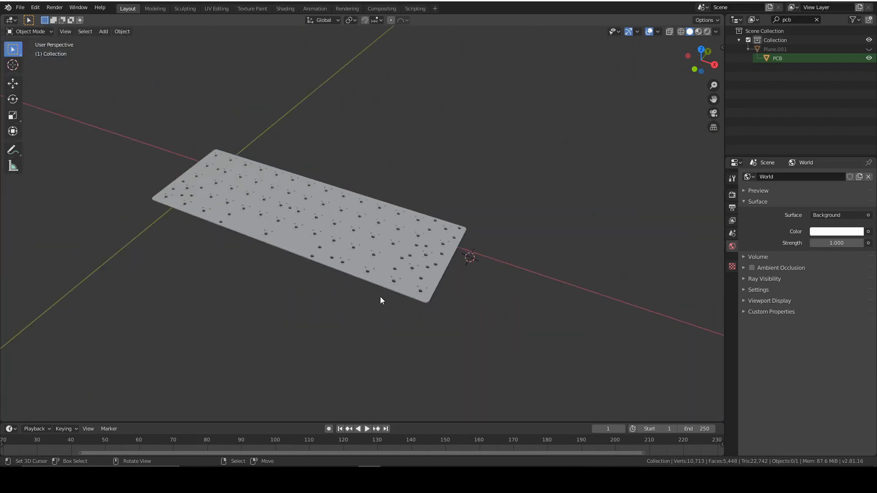
mouse_move(370, 301)
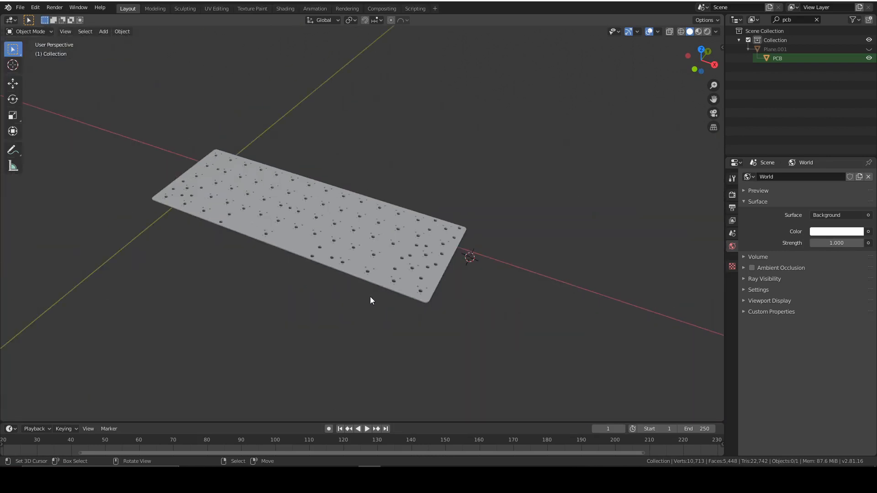
scroll(down, 3)
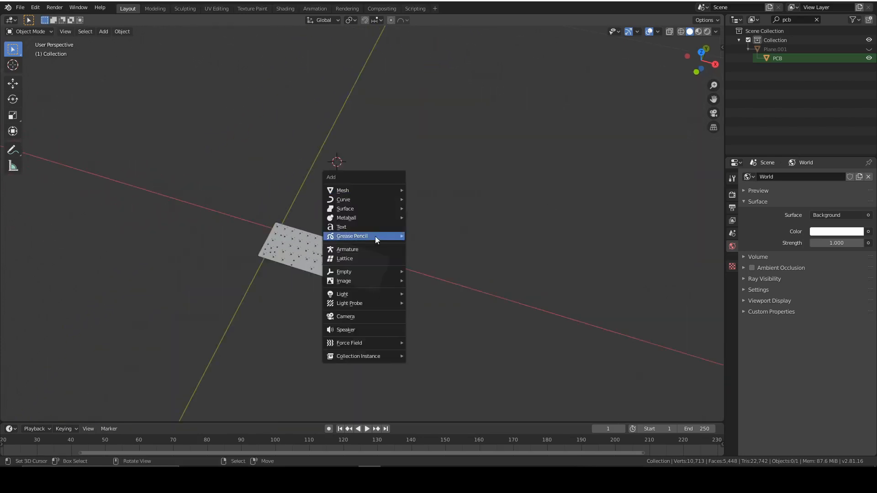
mouse_move(342, 293)
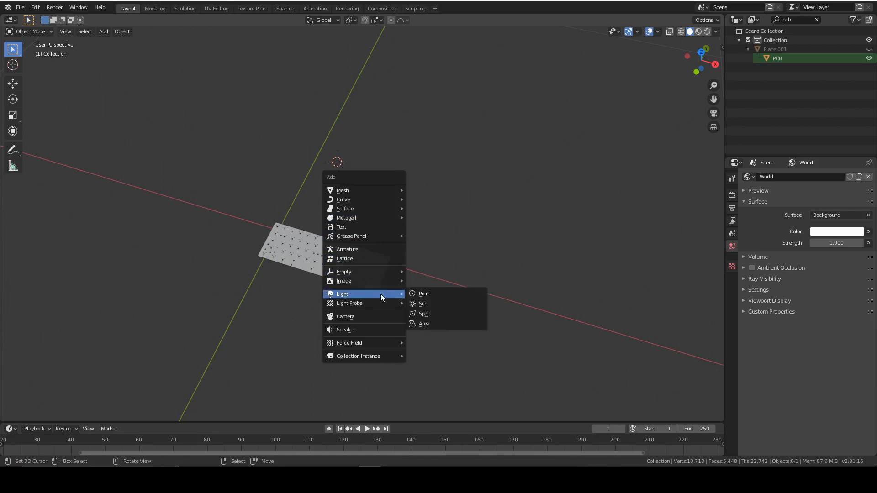
click(423, 294)
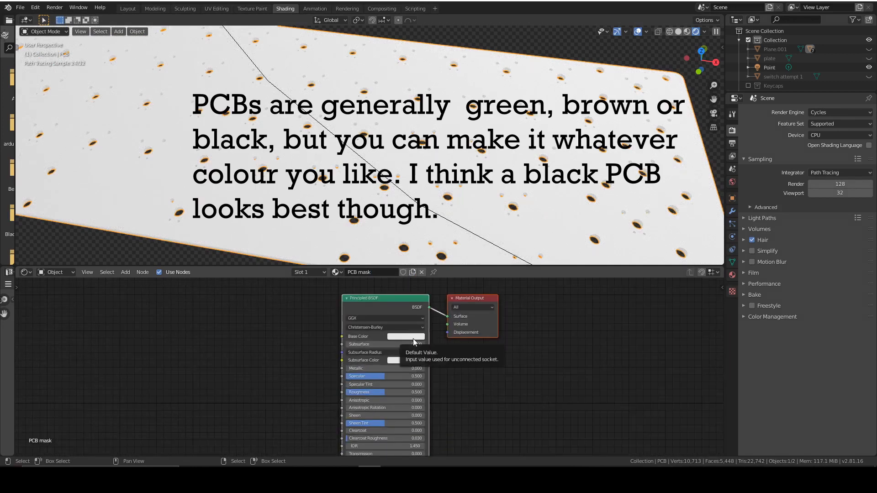
Map a circuit-board image onto the PCB mask material at scale 1.4 and add a colour node.
click(405, 336)
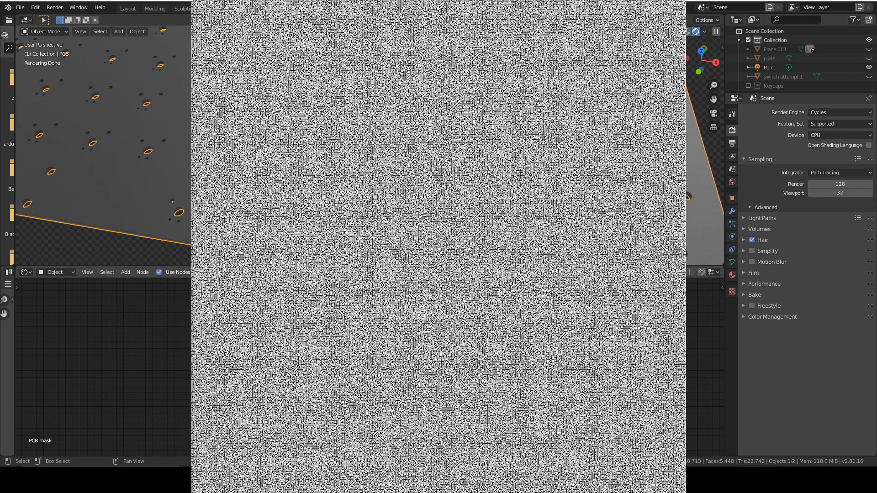
click(285, 9)
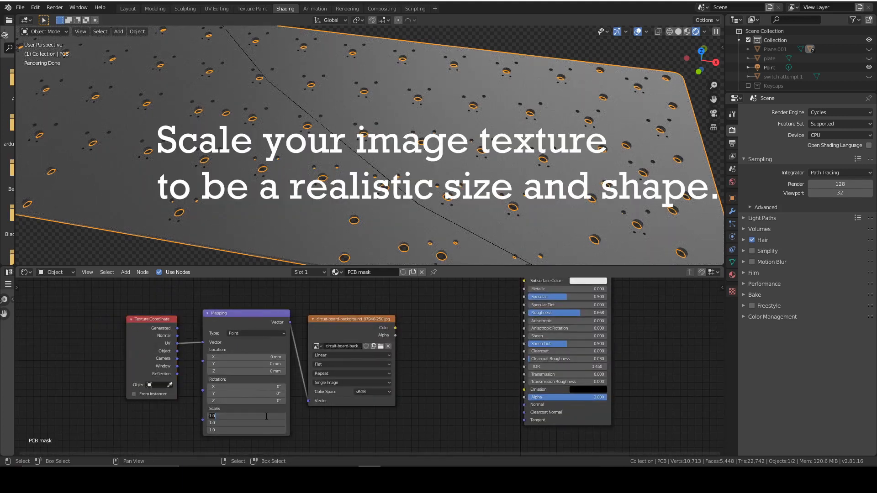
text(1.400)
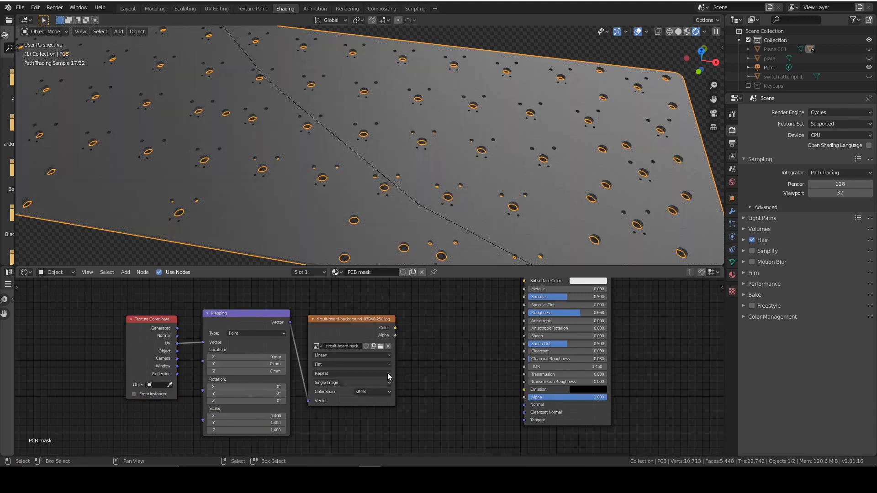
mouse_move(442, 345)
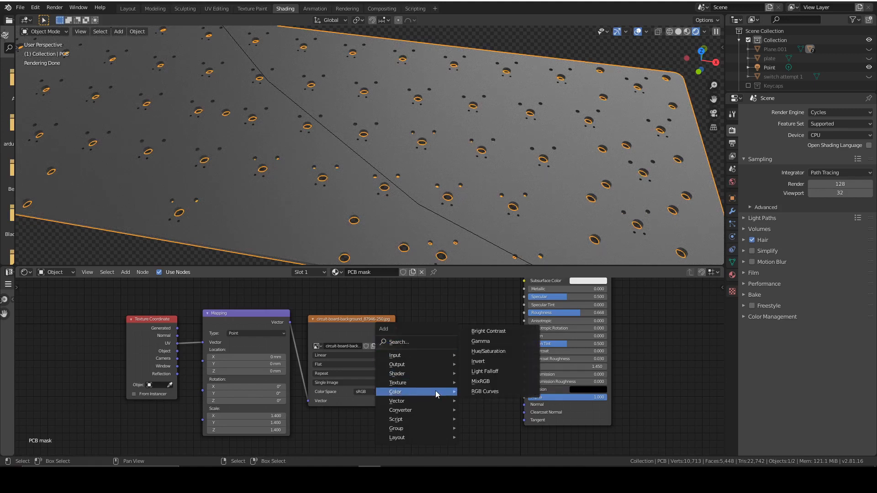
click(395, 400)
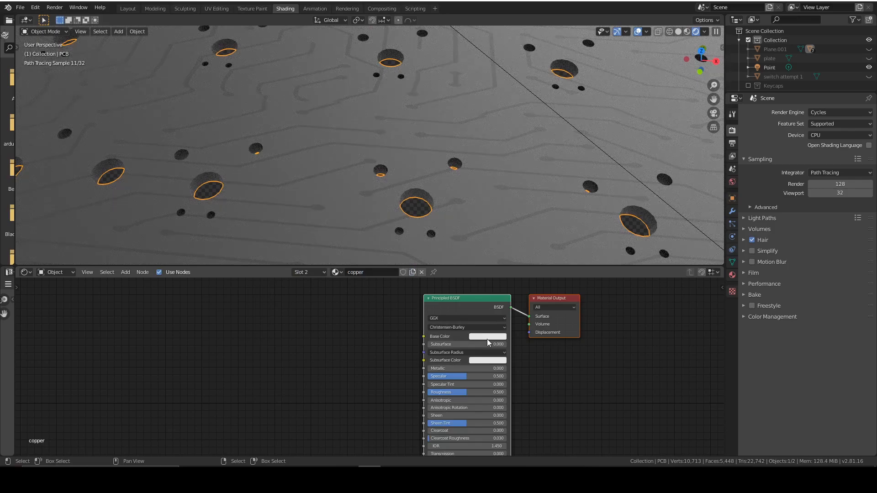
Set the copper material's Principled BSDF base colour to orange.
click(487, 336)
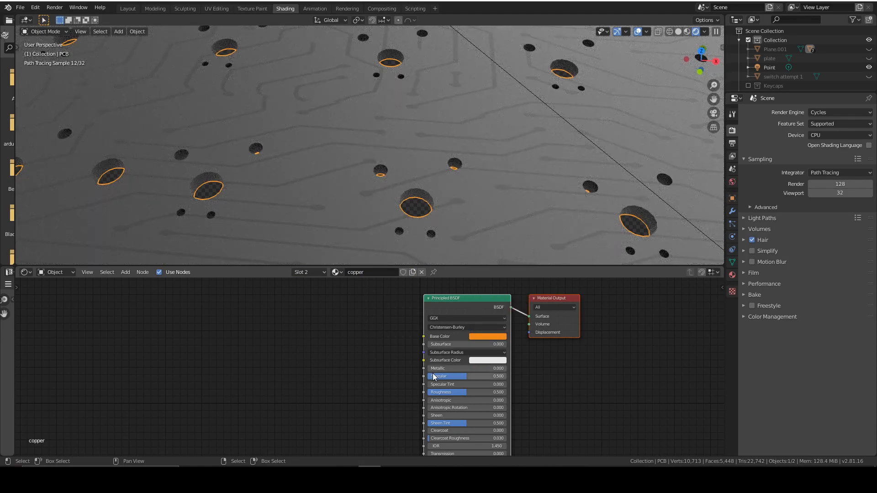
click(465, 368)
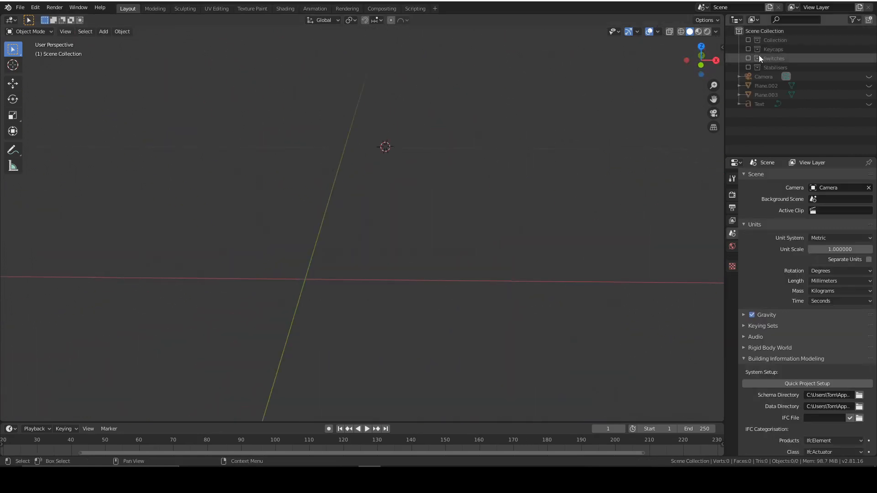
Show the Switches collection and create a black 'switch plastic' material with a Noise Texture.
click(757, 58)
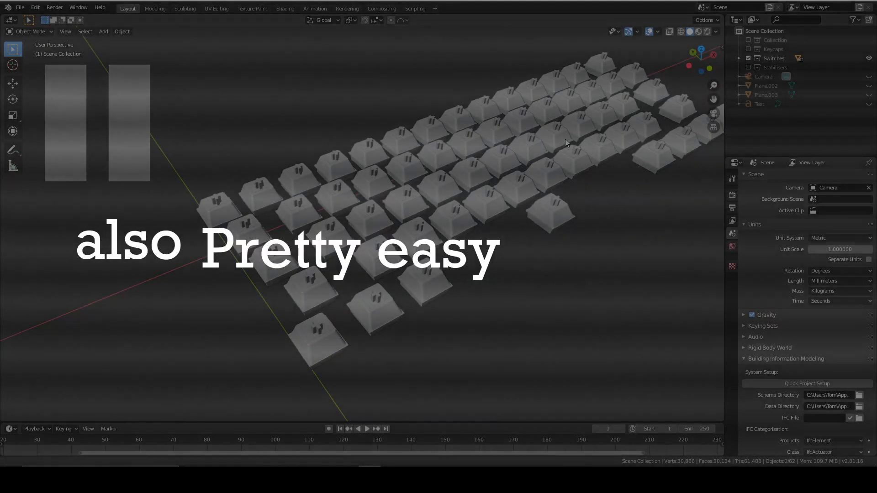
click(285, 9)
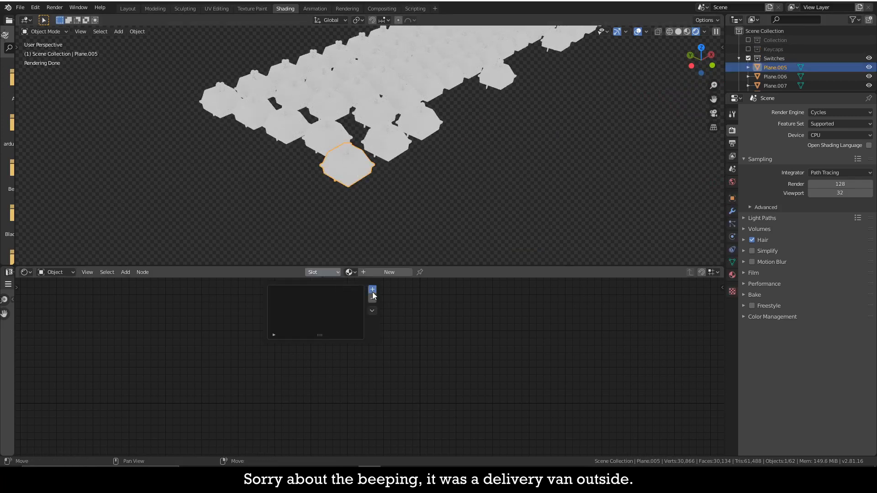
click(388, 272)
text(switch)
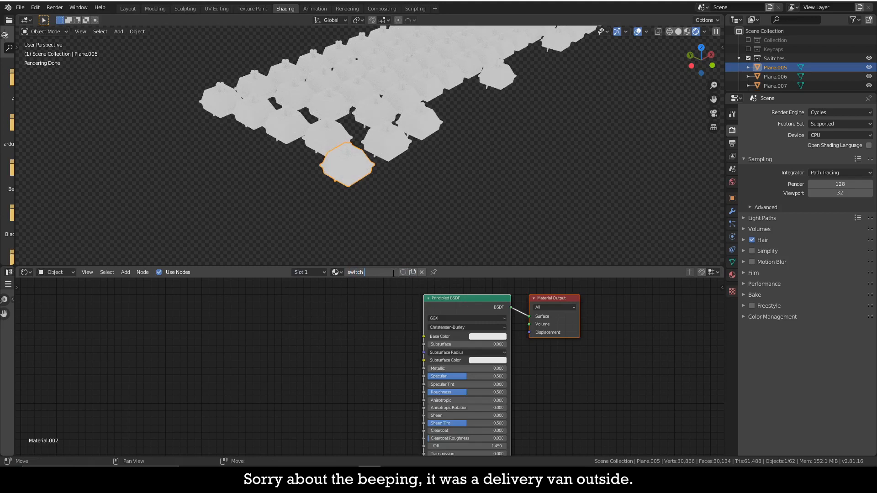
text(plastic)
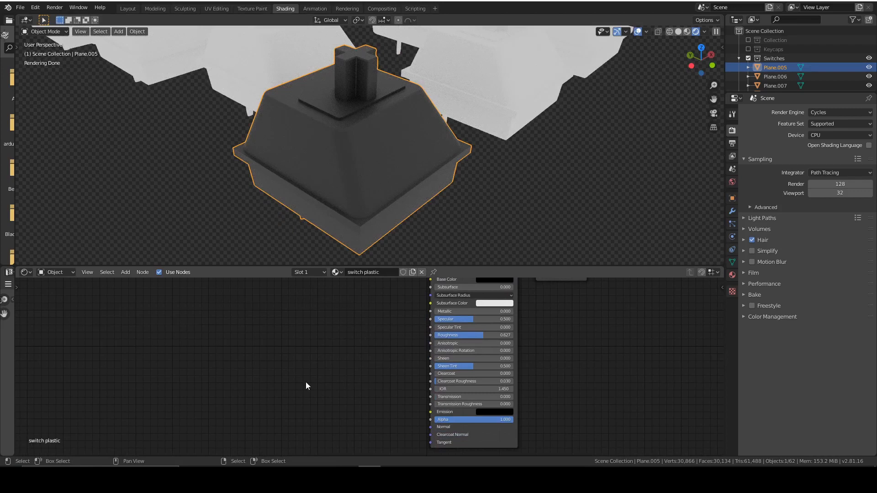
mouse_move(249, 336)
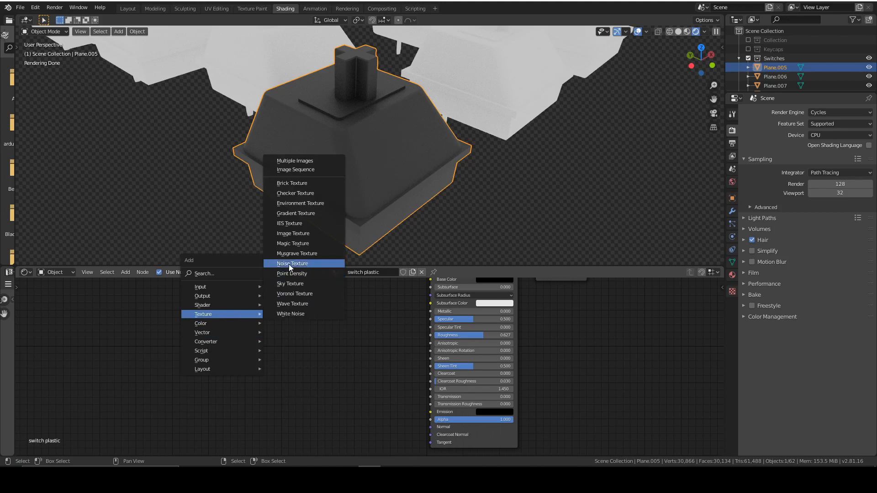
click(290, 263)
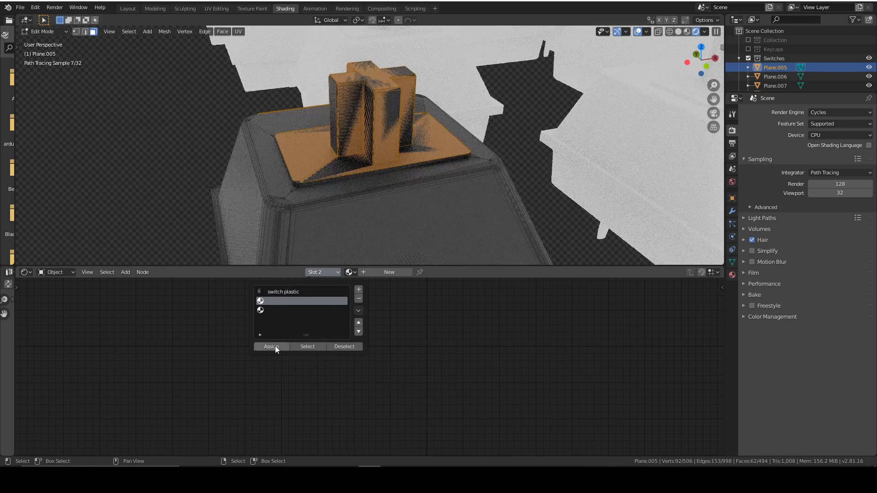
Assign the stem faces a new brown material in slot 2 and browse materials for a third slot.
click(273, 346)
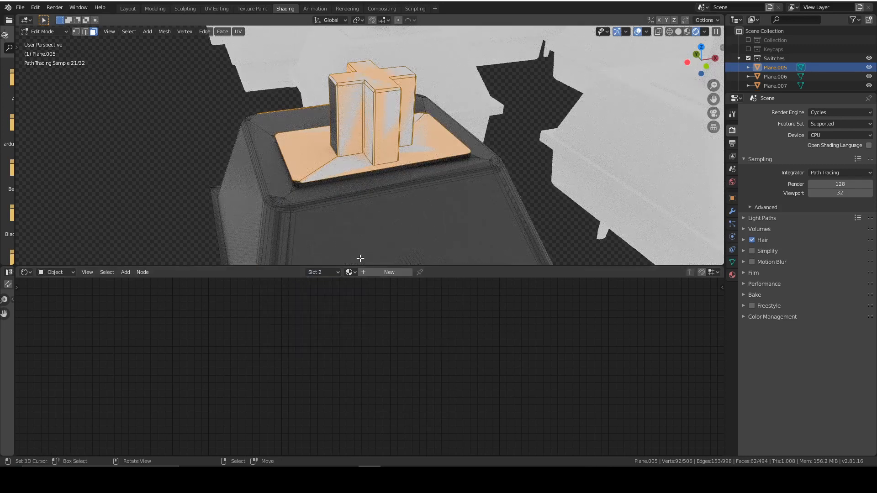
click(388, 272)
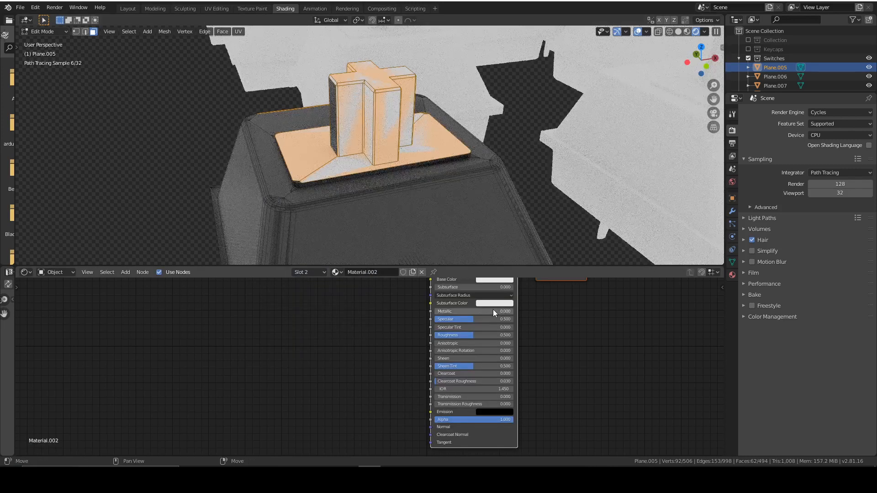
click(495, 280)
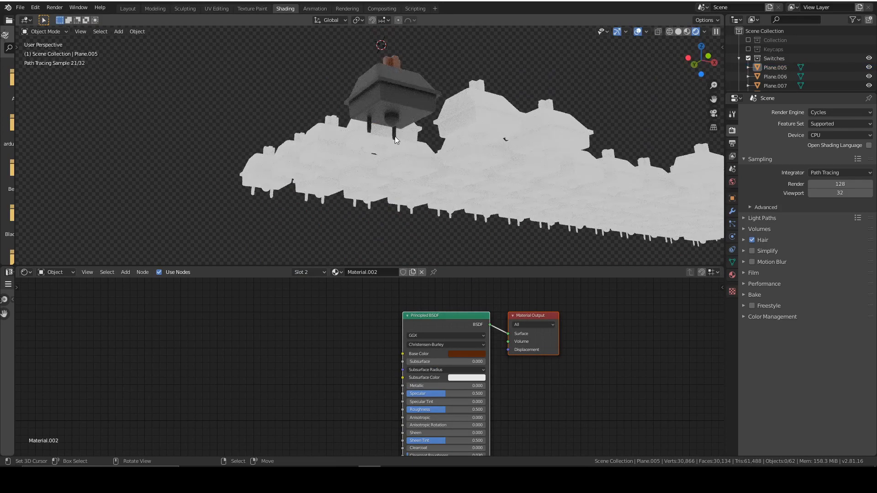
click(336, 272)
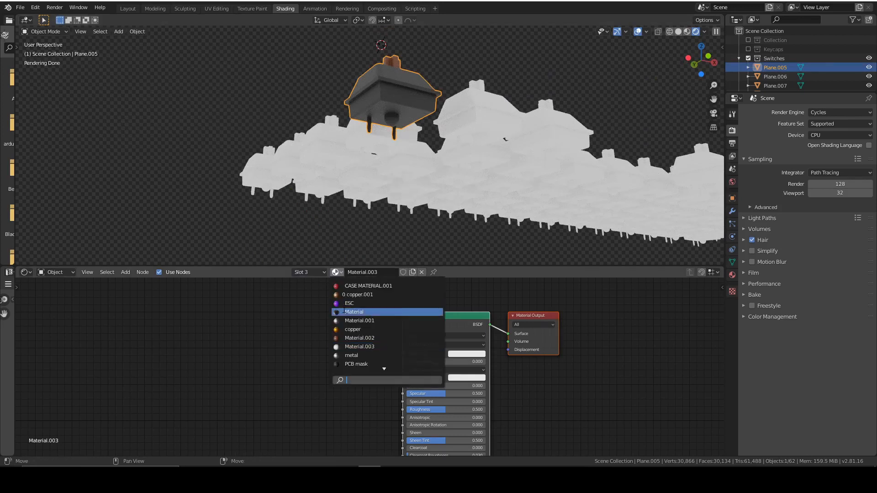
click(352, 329)
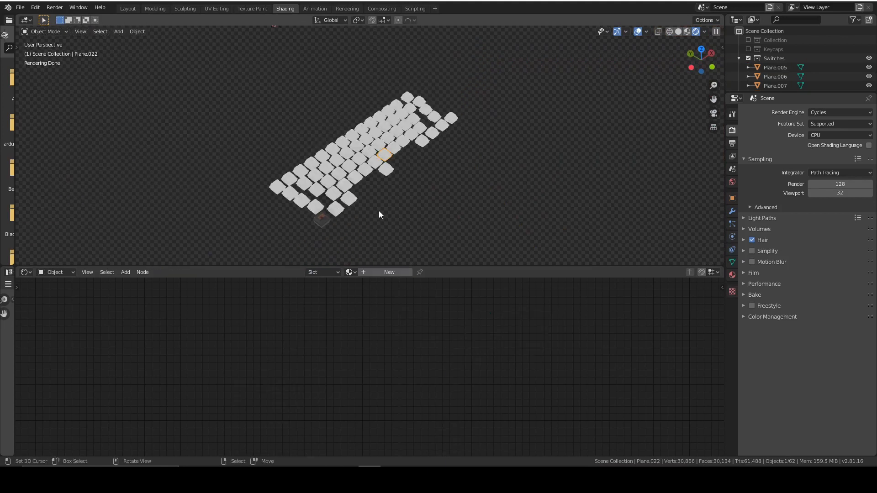
Switch back to the Layout workspace showing the switch rows up close.
click(126, 8)
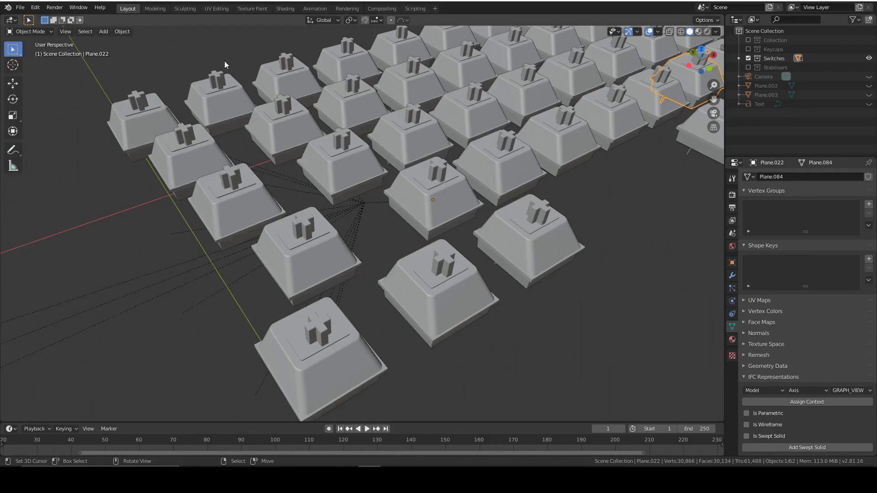